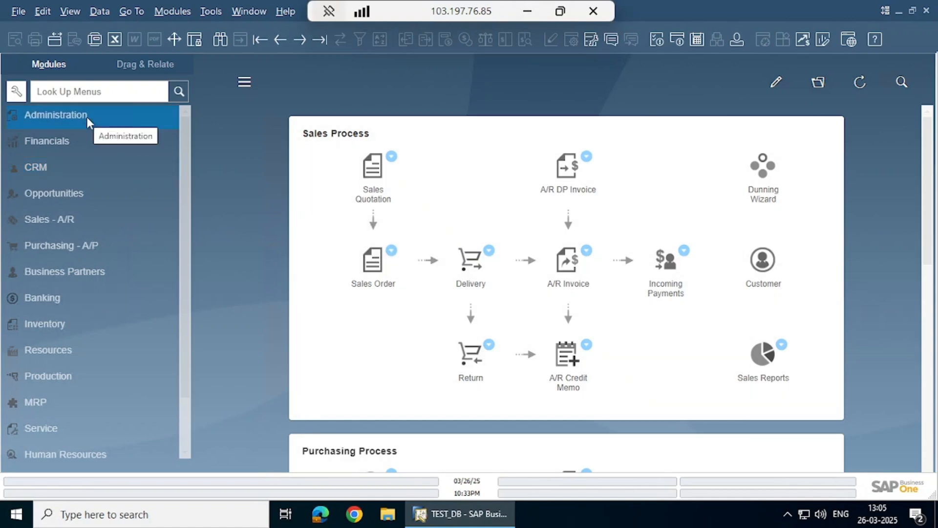
Expand Administration and its Approval Process entries in the Modules pane.
left_click(56, 114)
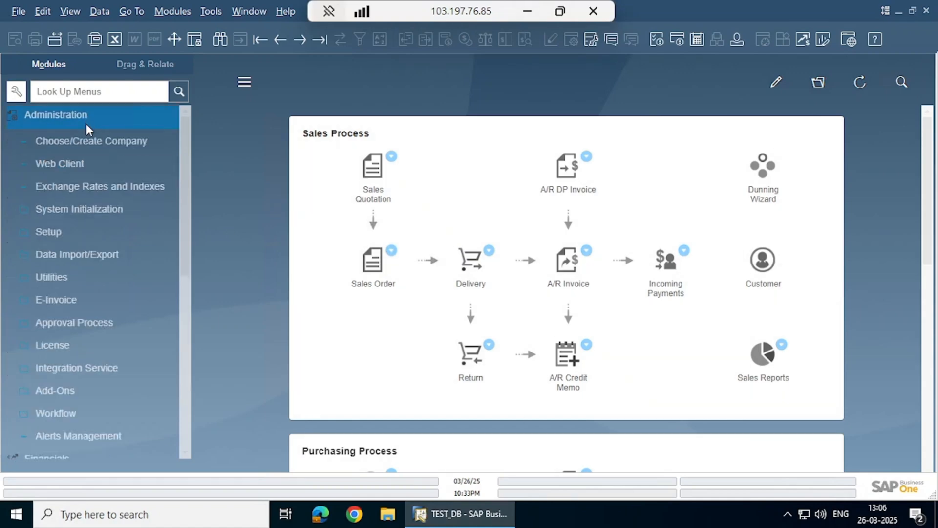
left_click(73, 321)
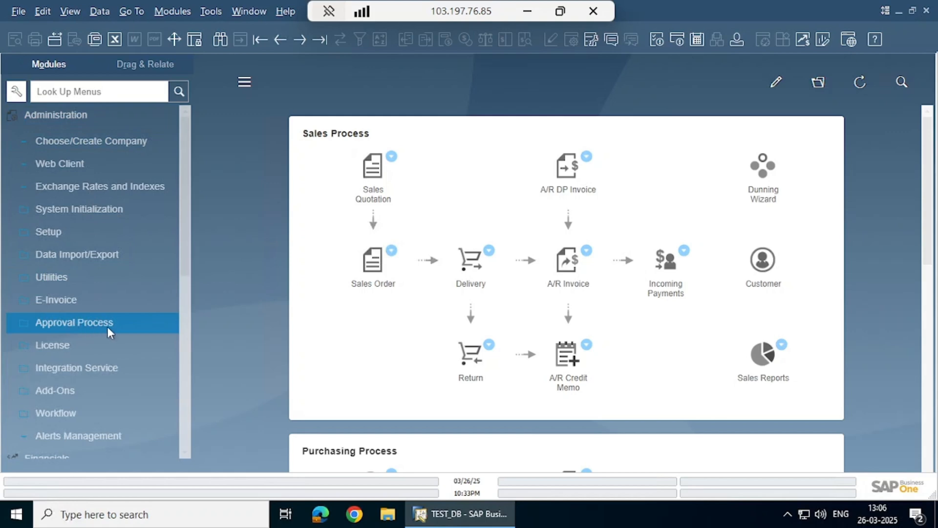
left_click(73, 321)
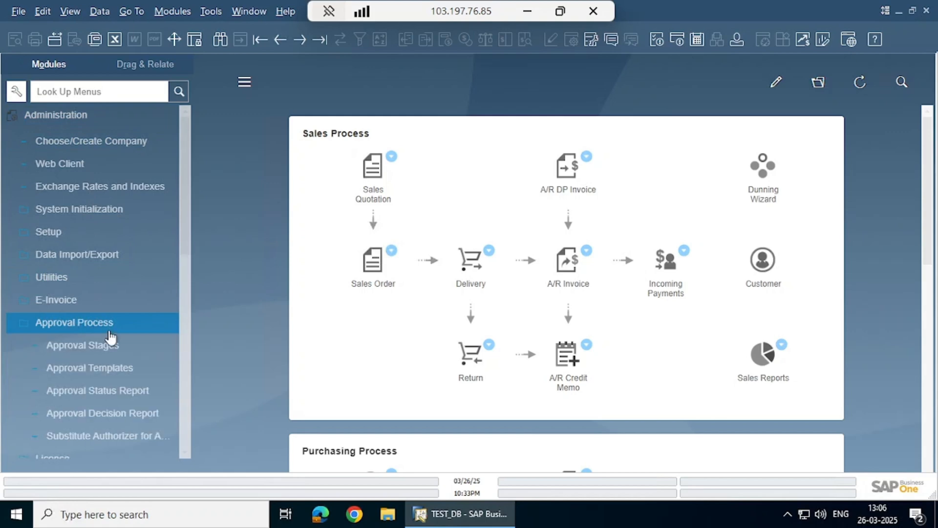
Start a new approval stage named PO APPROVAL with description PURCHASE O(rder).
left_click(82, 345)
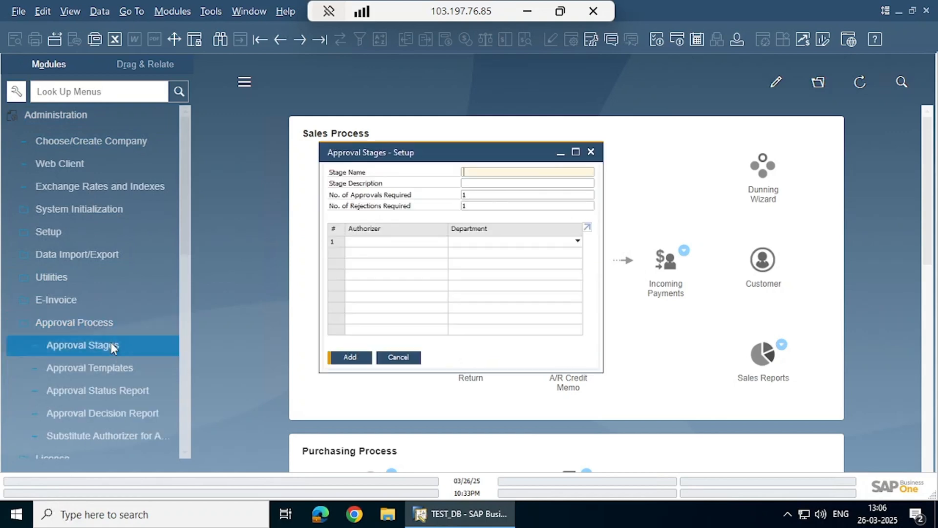
left_click(75, 322)
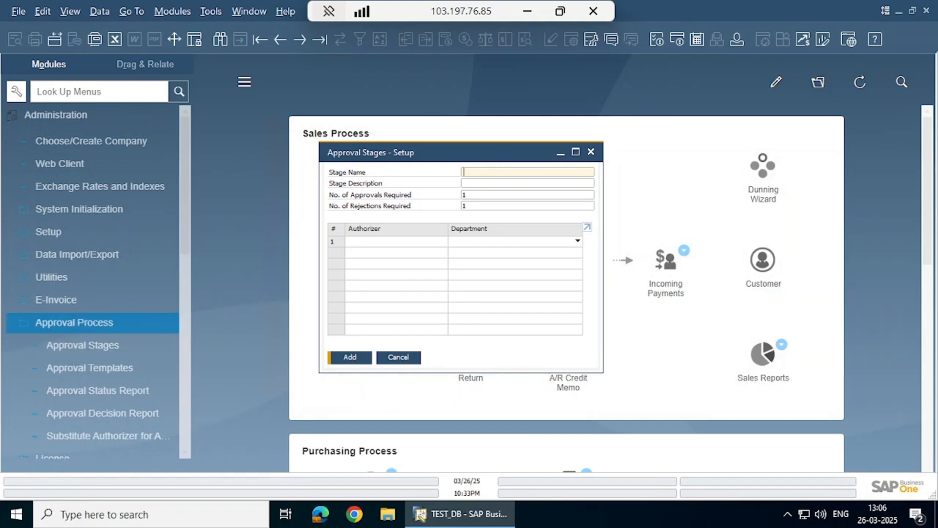
type("PO")
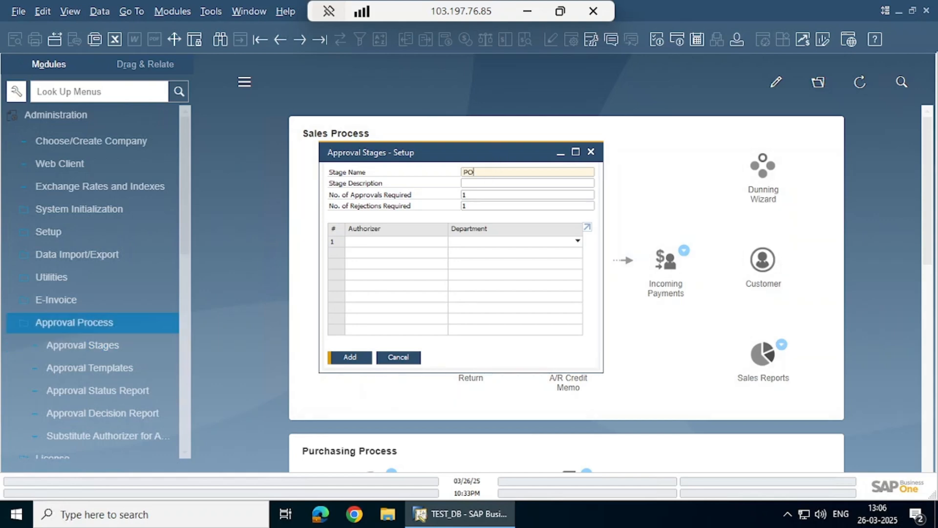
type("APPROVAL")
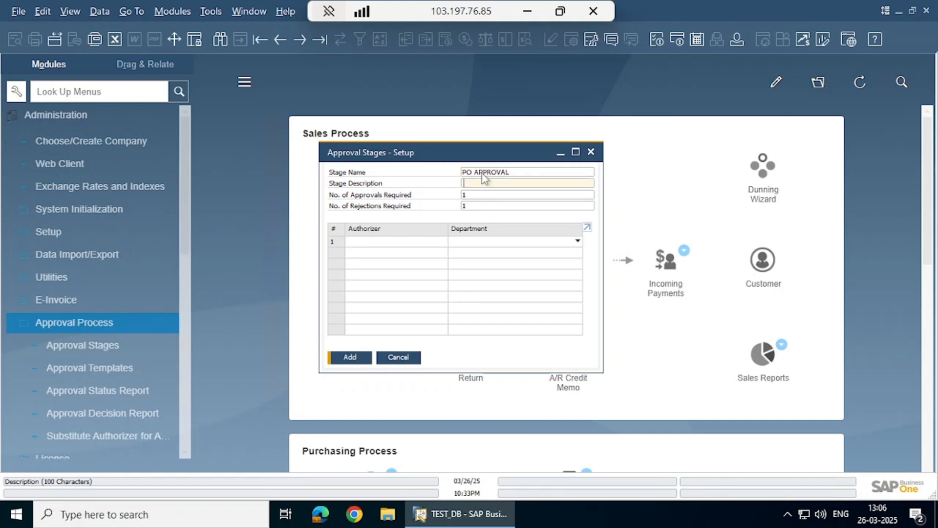
type("PURCHASE ORDER APPROVAL")
left_click(526, 194)
type("2")
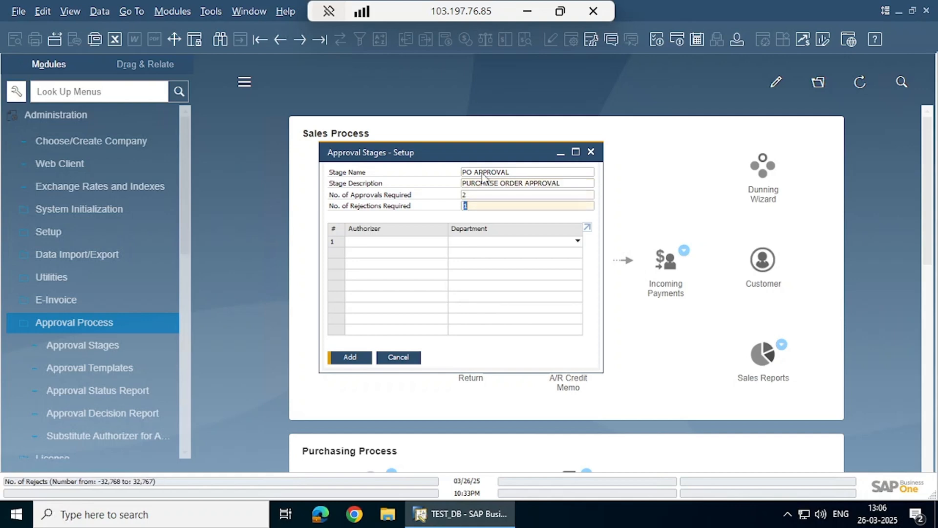
Add User1 and User2 as authorizers requiring 2 approvals and add the stage.
left_click(395, 240)
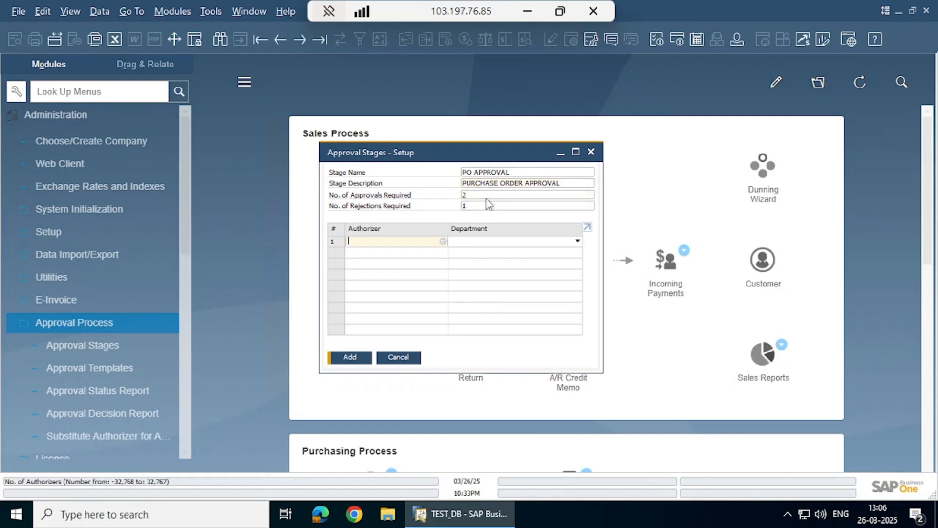
type("USER")
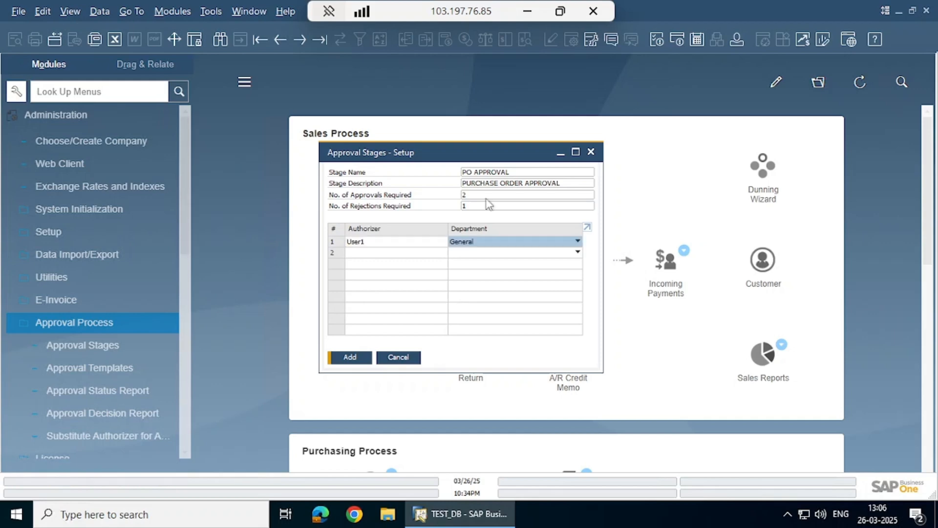
type("US")
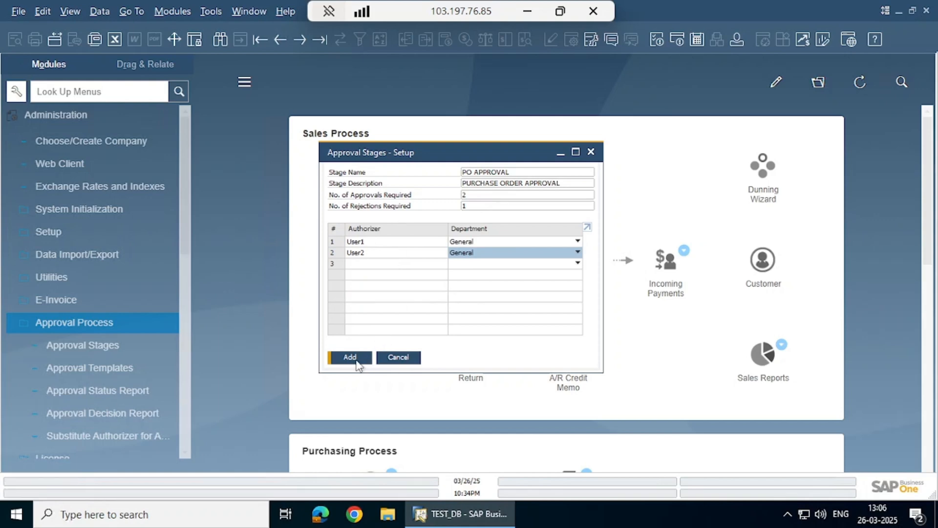
left_click(348, 357)
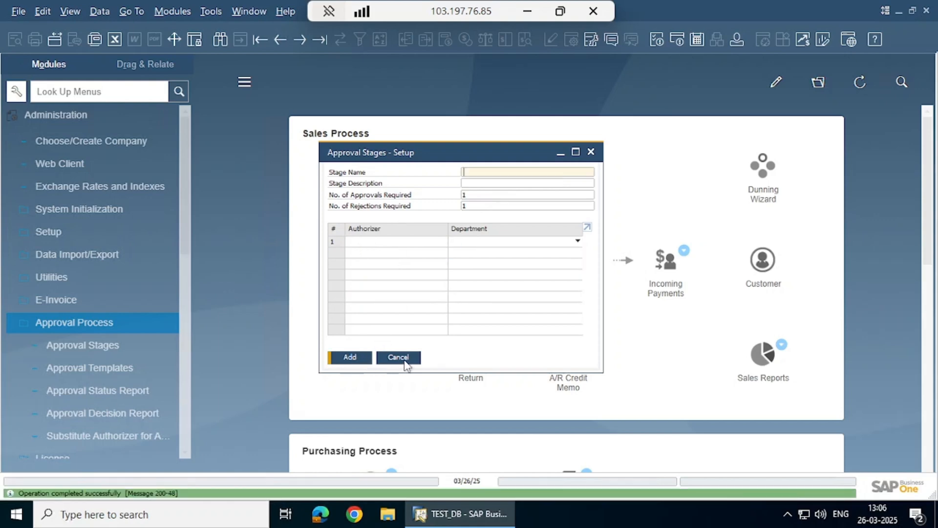
Start a new approval template PO APPROVAL described as PURCHASE ORDER APPROVAL.
left_click(397, 358)
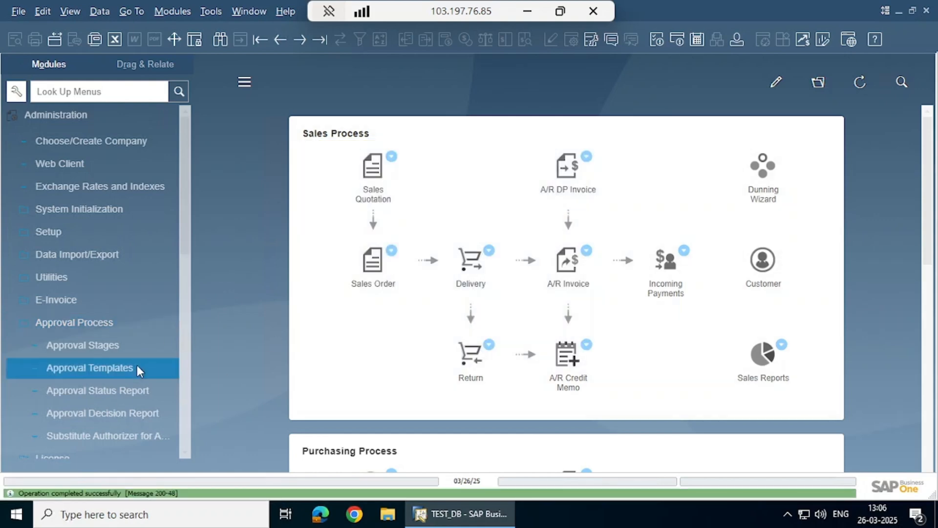
left_click(89, 367)
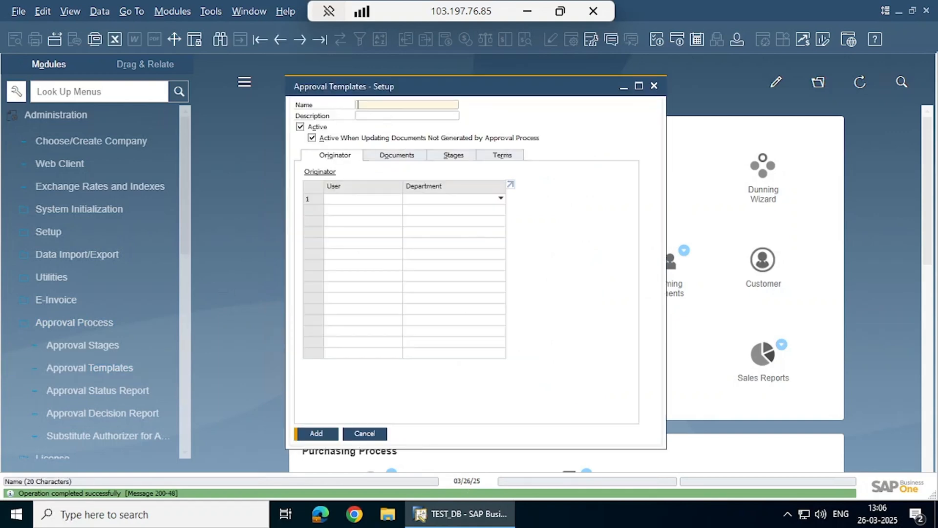
type("PO A")
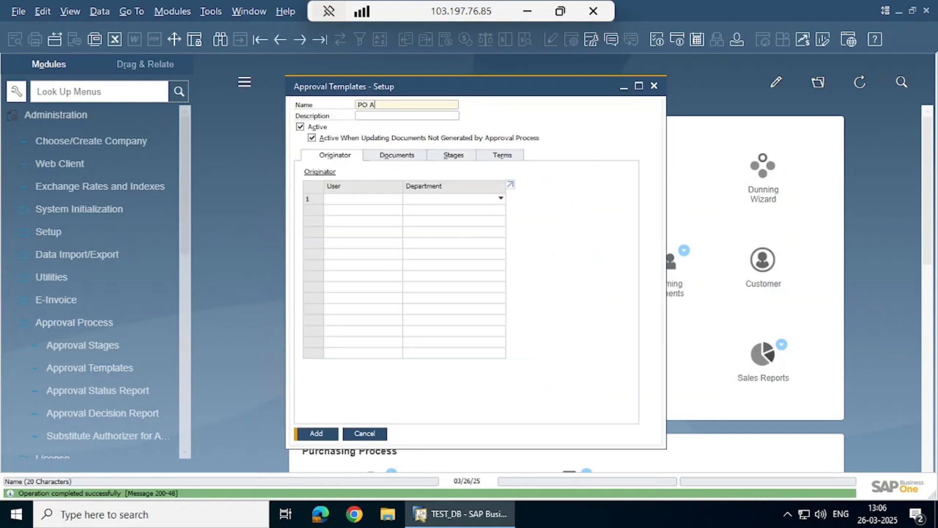
type("P")
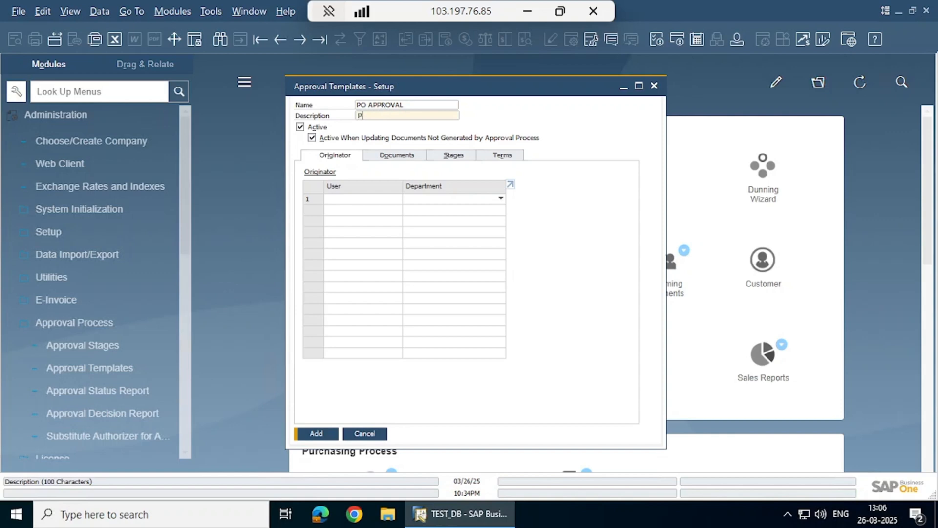
type("URCHASE ORDER")
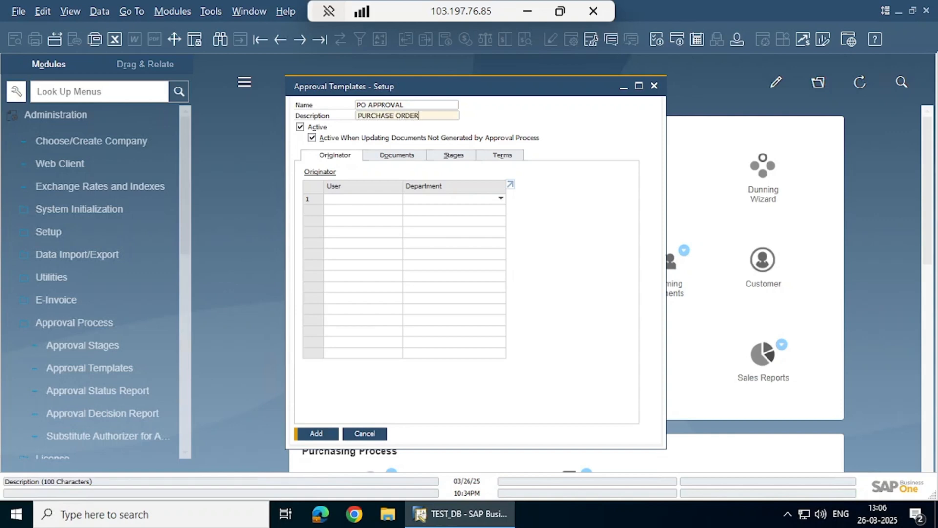
type("APPROVAL")
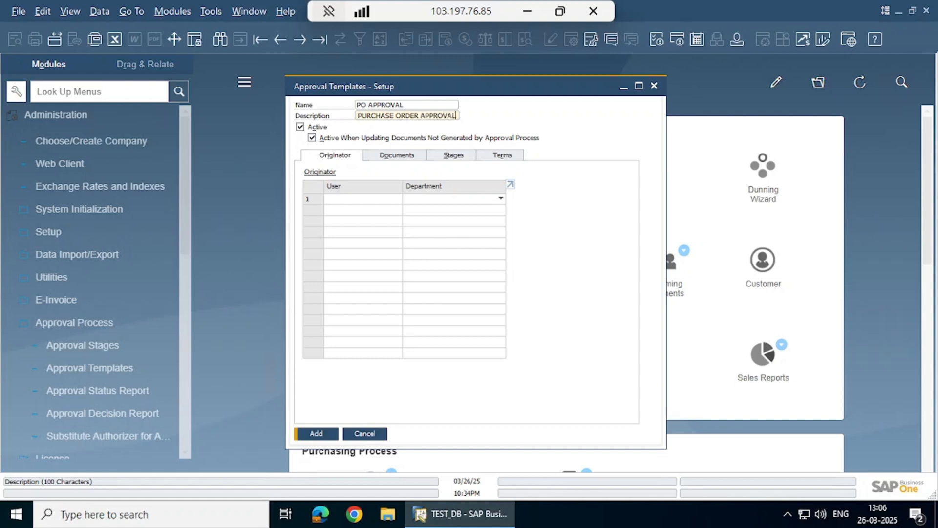
Enter Manager as the template's originator.
left_click(359, 199)
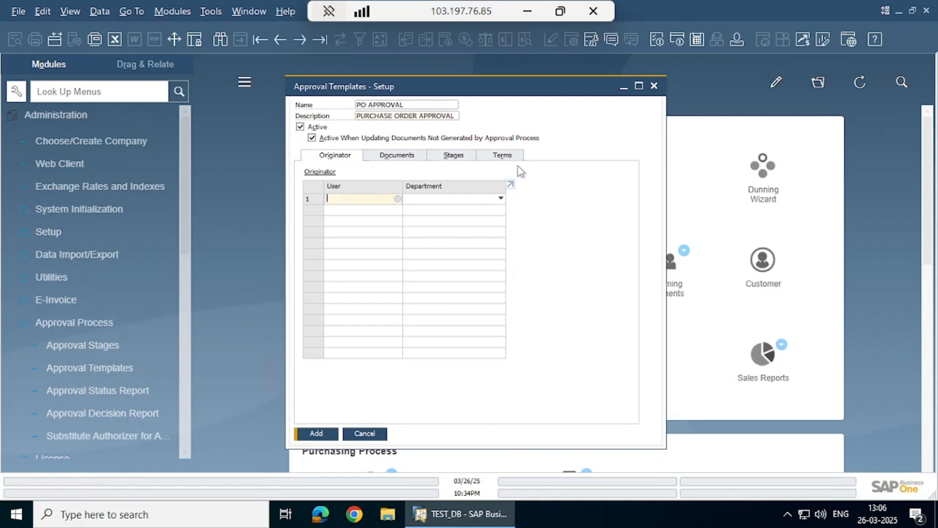
type("MANAGER")
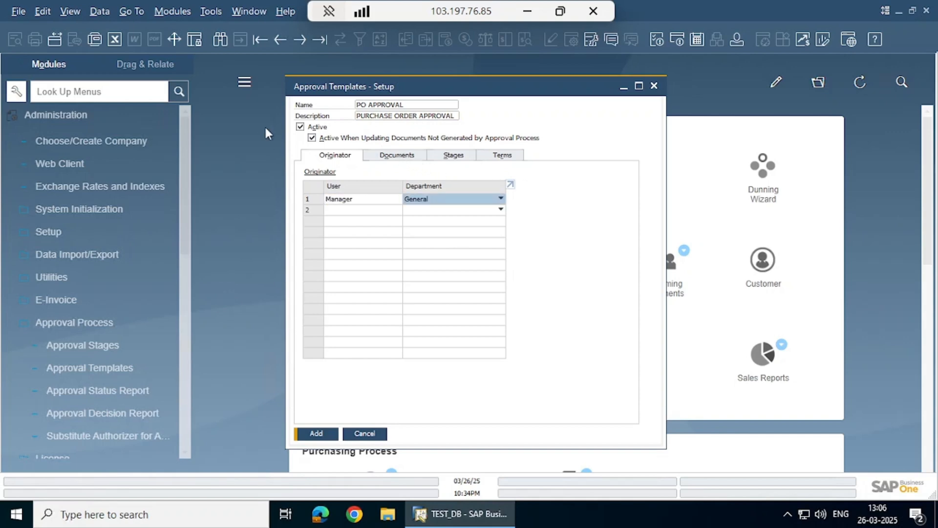
left_click(397, 156)
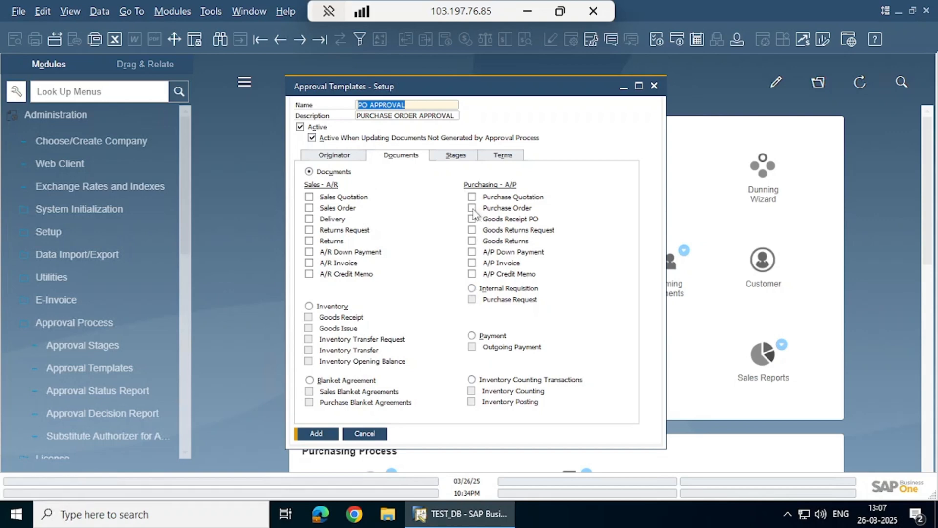
Make Purchase Orders subject to the template and assign PO APPROVAL as stage 1.
left_click(472, 207)
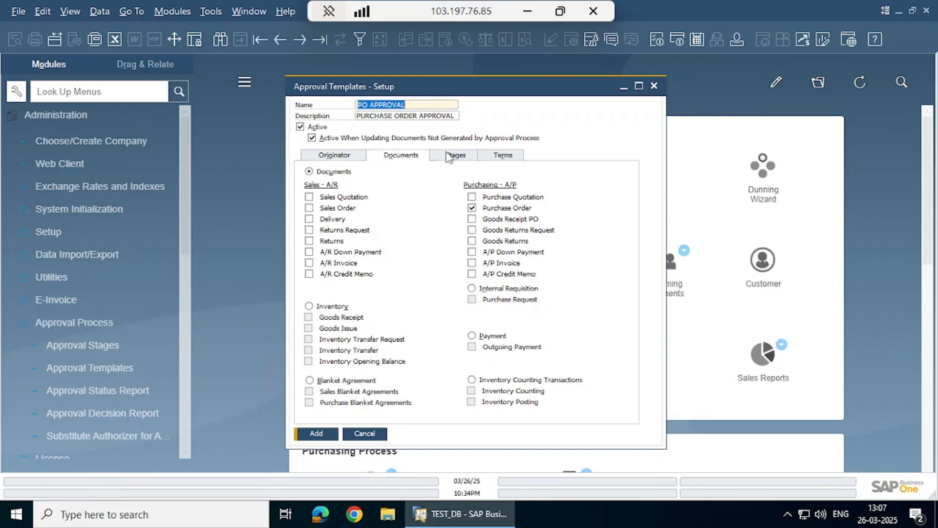
left_click(457, 156)
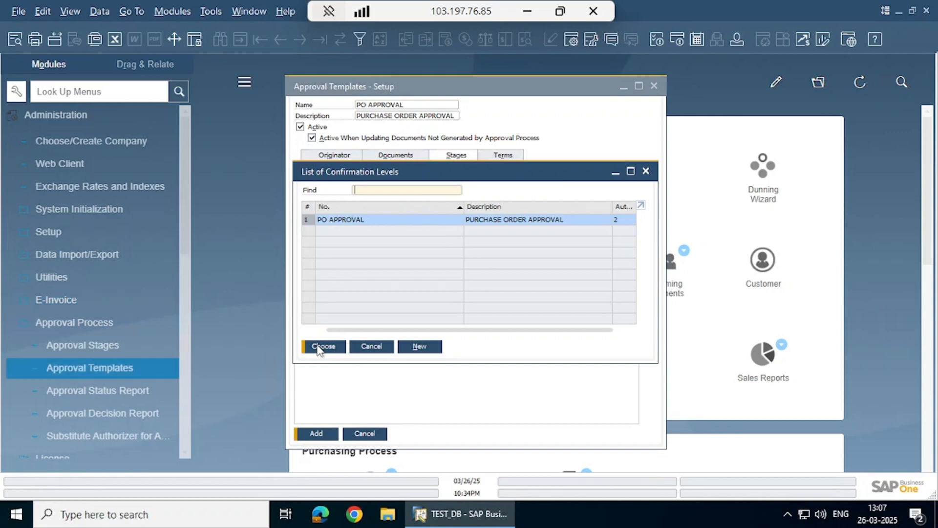
left_click(324, 346)
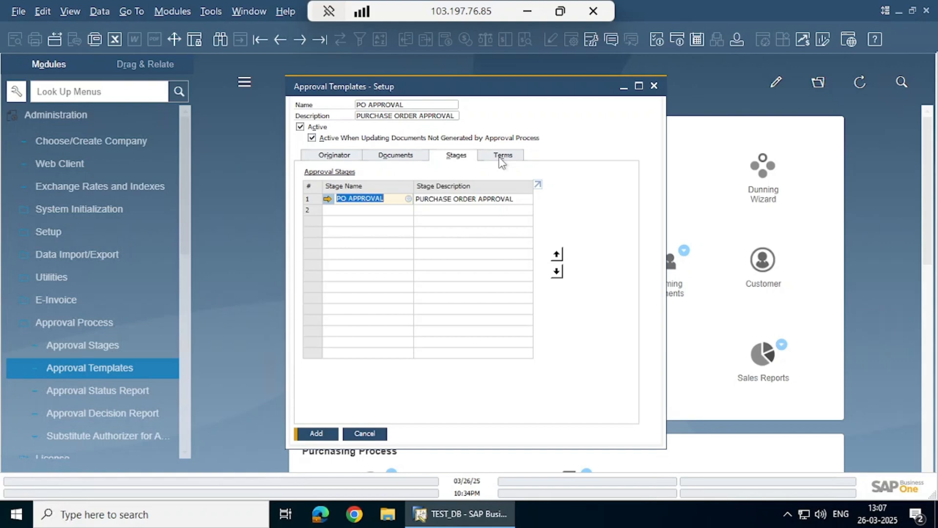
Set terms to launch when Total Document is Greater Than 100, add the template and close setup.
left_click(503, 155)
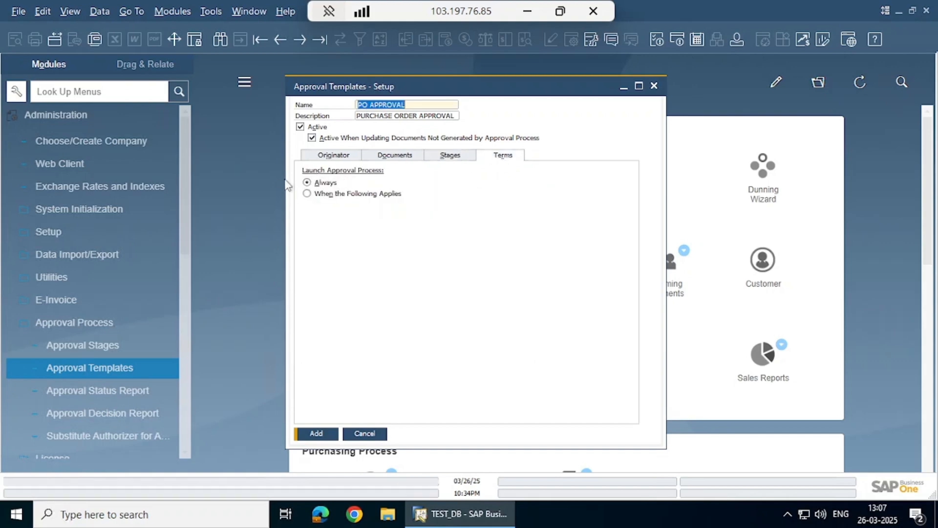
left_click(307, 193)
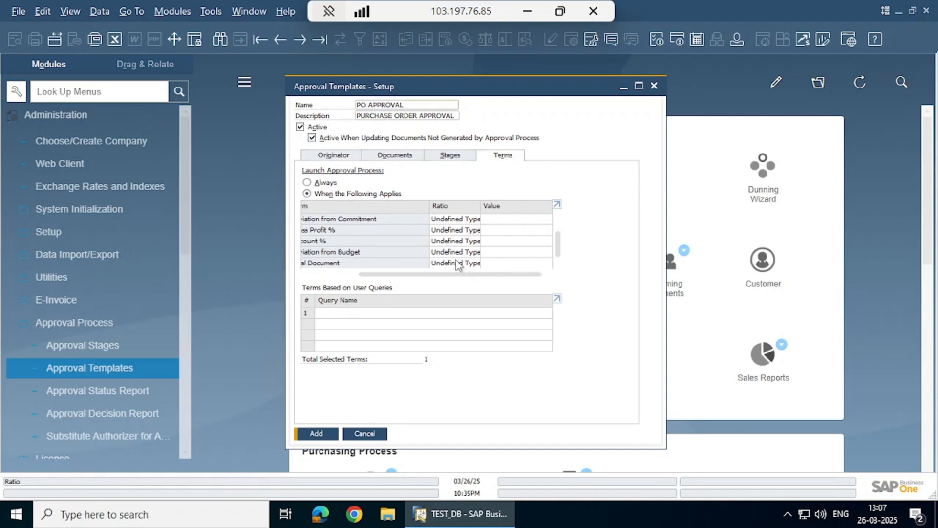
left_click(454, 263)
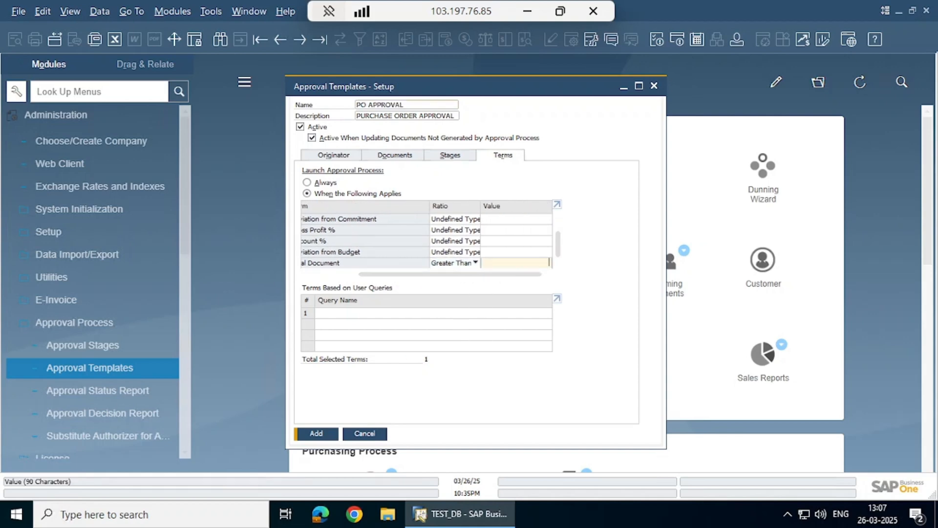
type("100.000")
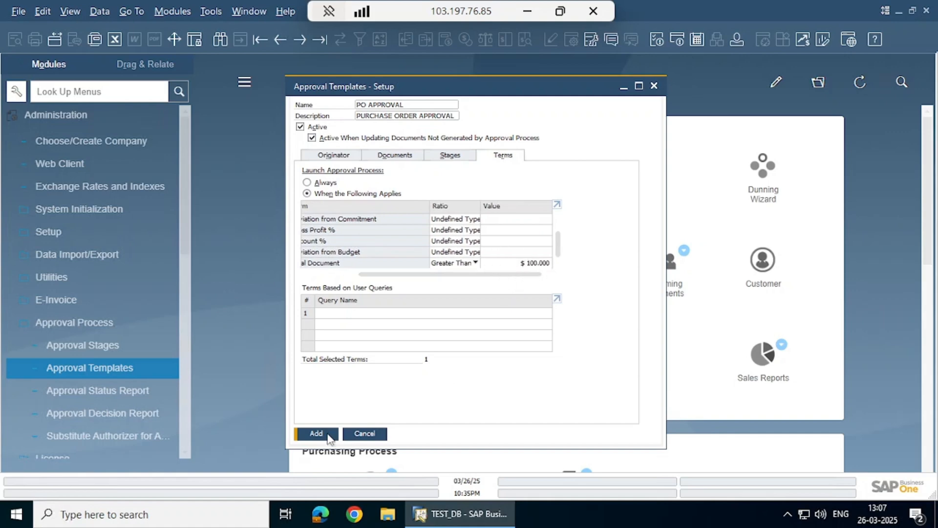
left_click(316, 432)
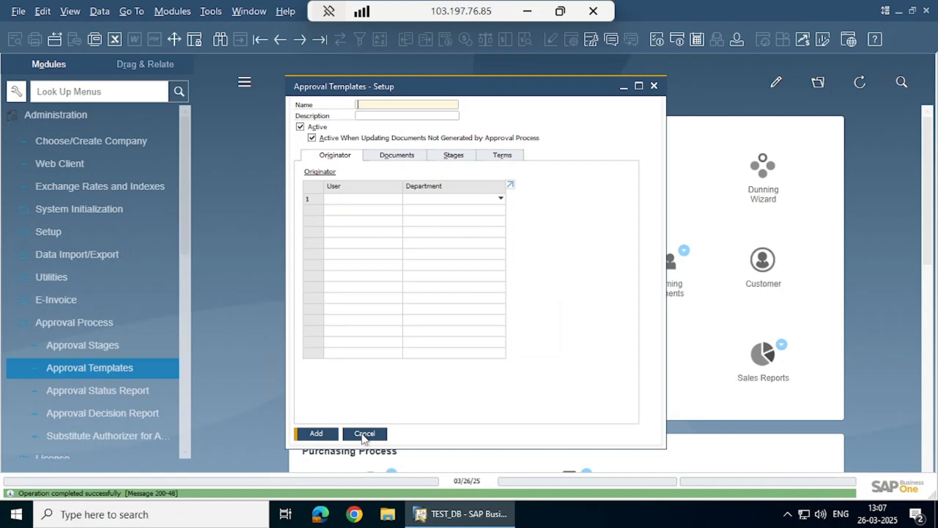
left_click(363, 433)
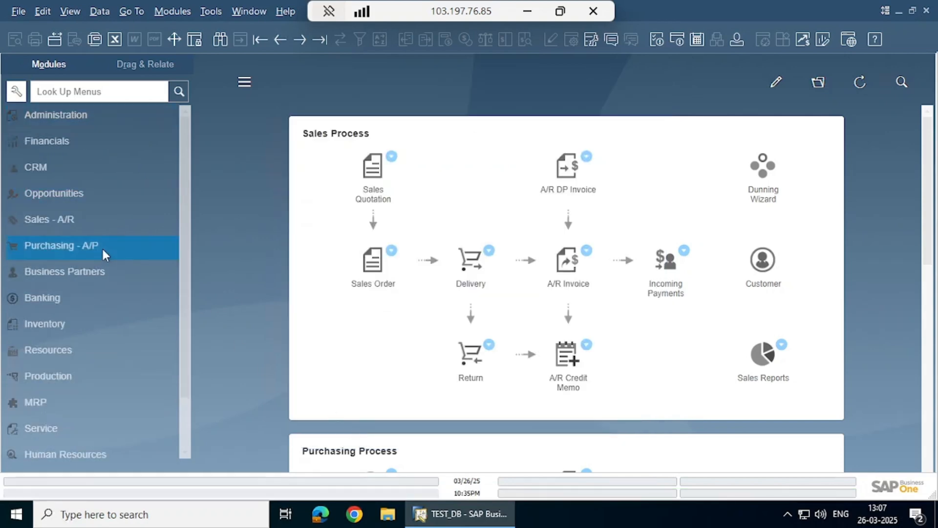
Start a purchase order for vendor Star Tech with Assembly Services as the line item.
left_click(62, 246)
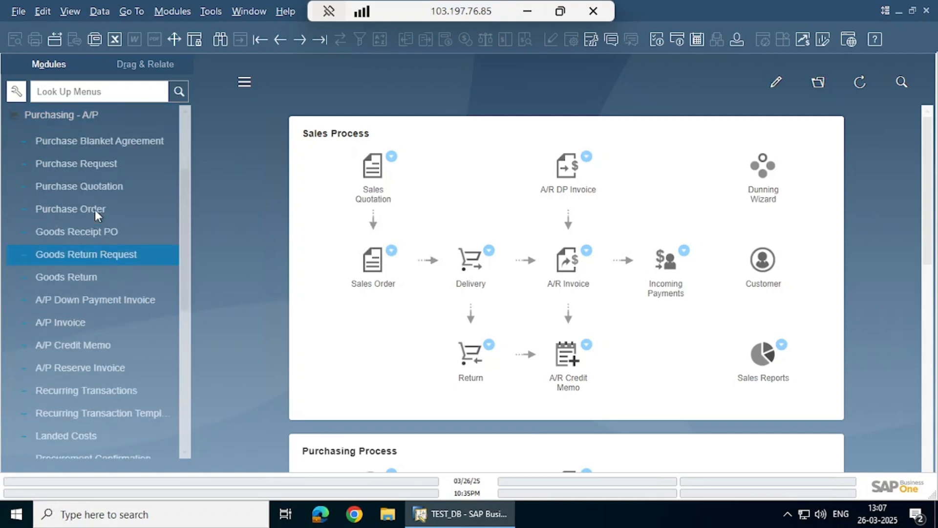
left_click(70, 208)
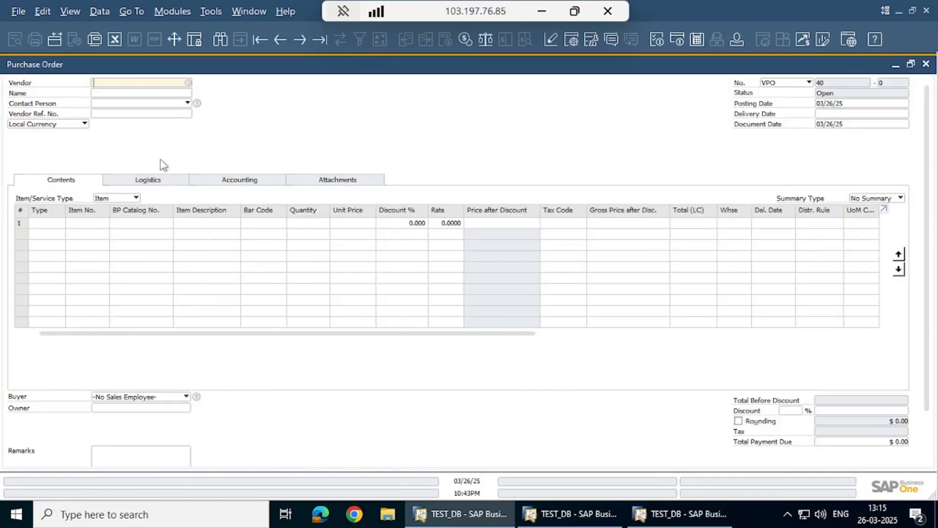
type("st")
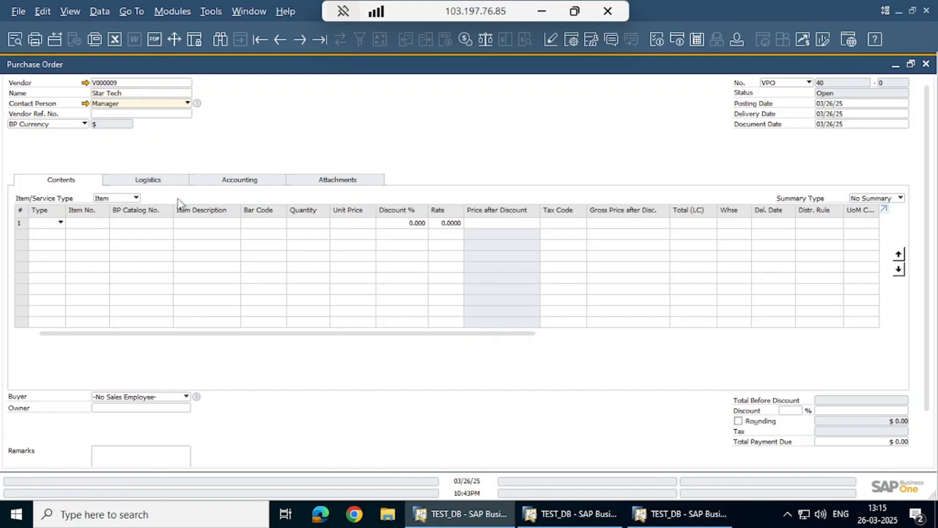
type("assembly")
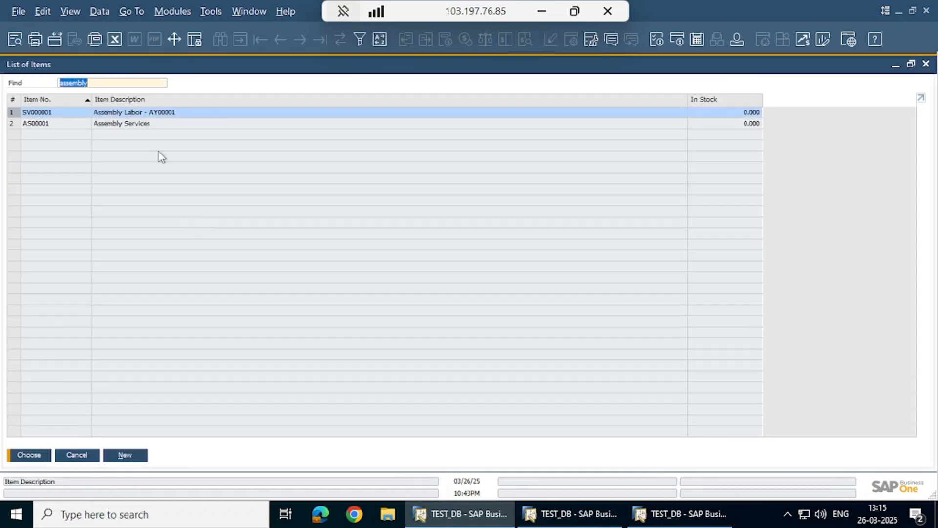
double_click(121, 123)
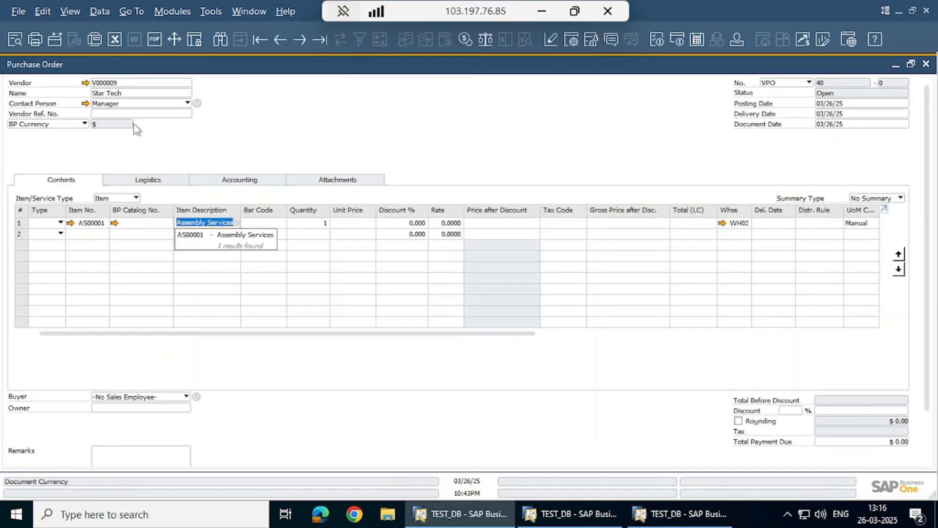
Set quantity 2 at price 75 for a $150 total and add the order, triggering the approval request.
left_click(308, 223)
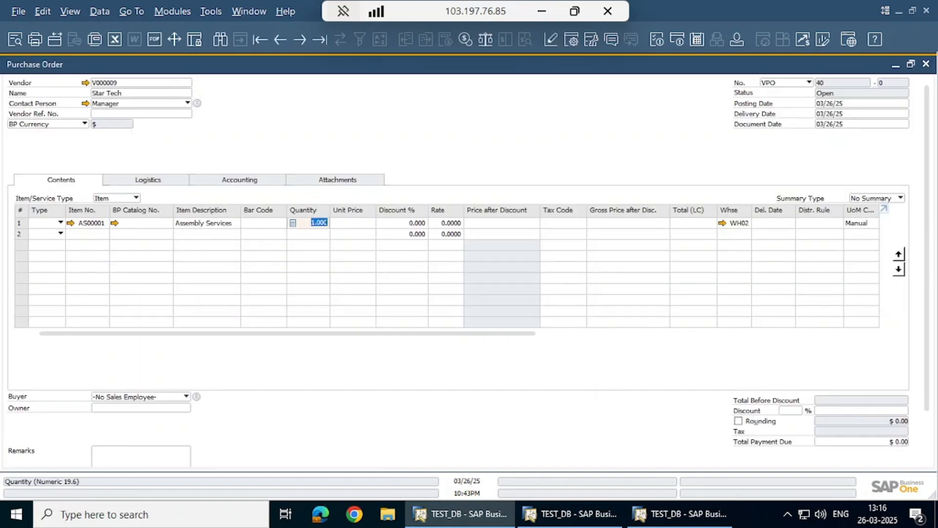
type("75.0000")
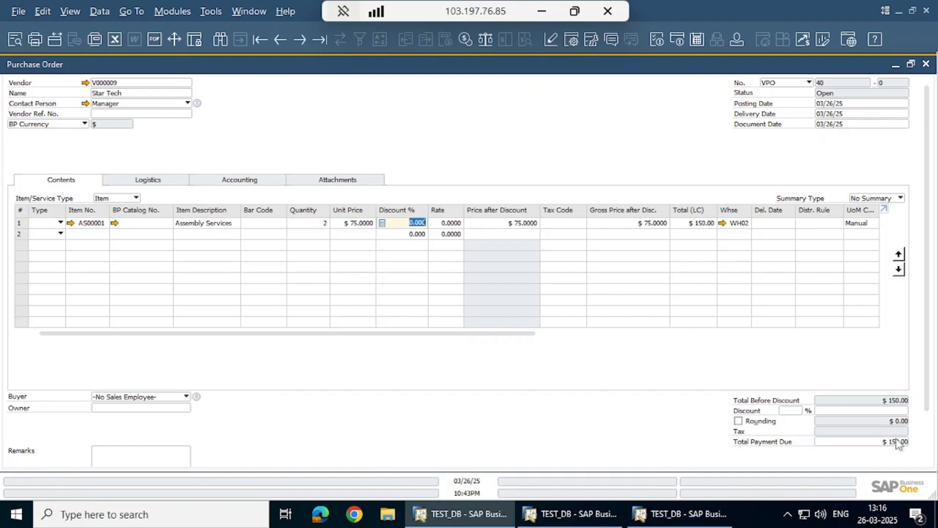
left_click(879, 440)
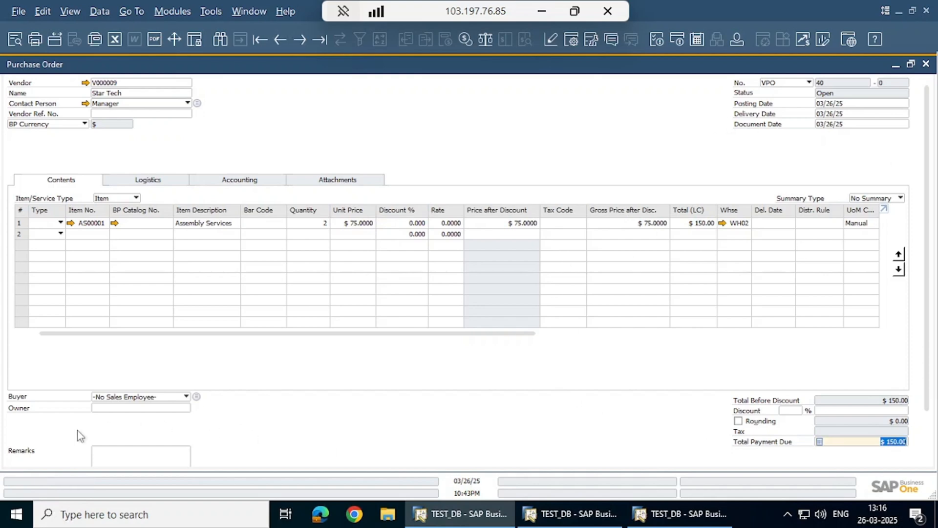
left_click(23, 455)
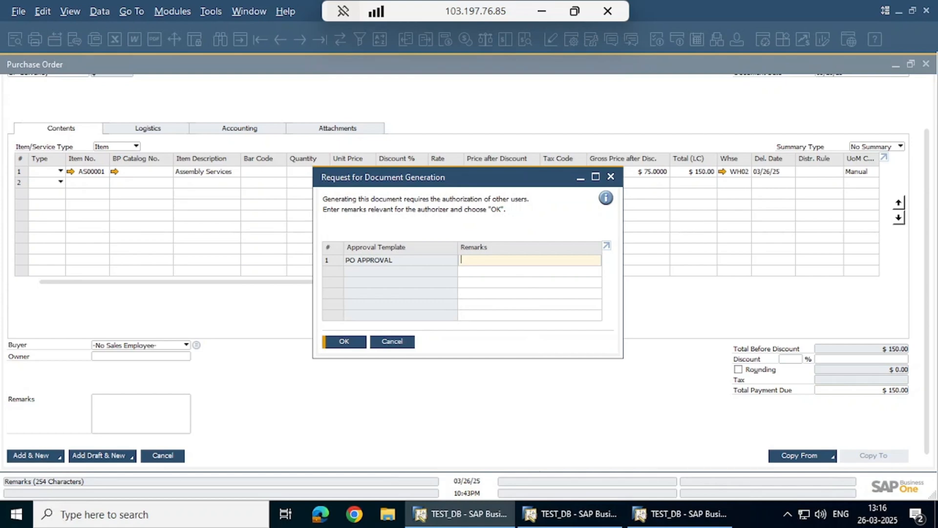
Send the approval request with remark PLEASE APPROVE and return to a blank purchase order.
type("PLEASE A")
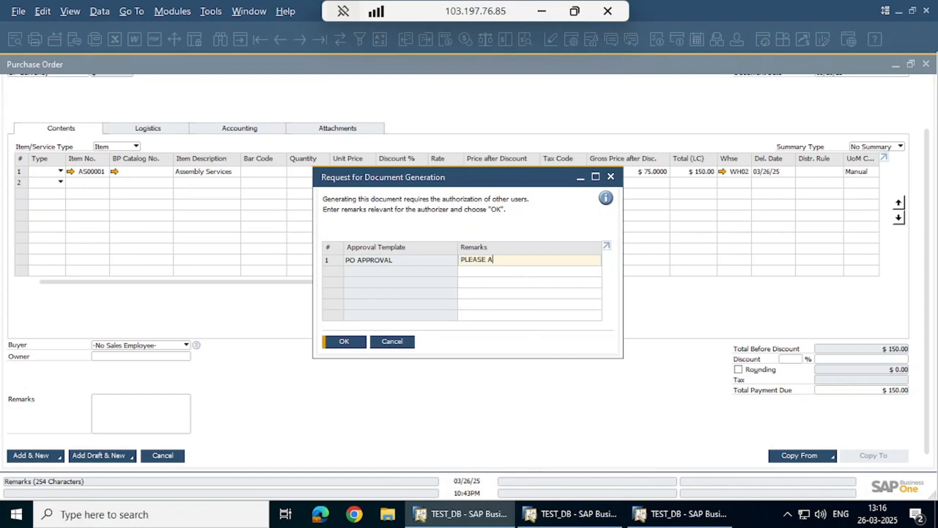
type("PPROVE")
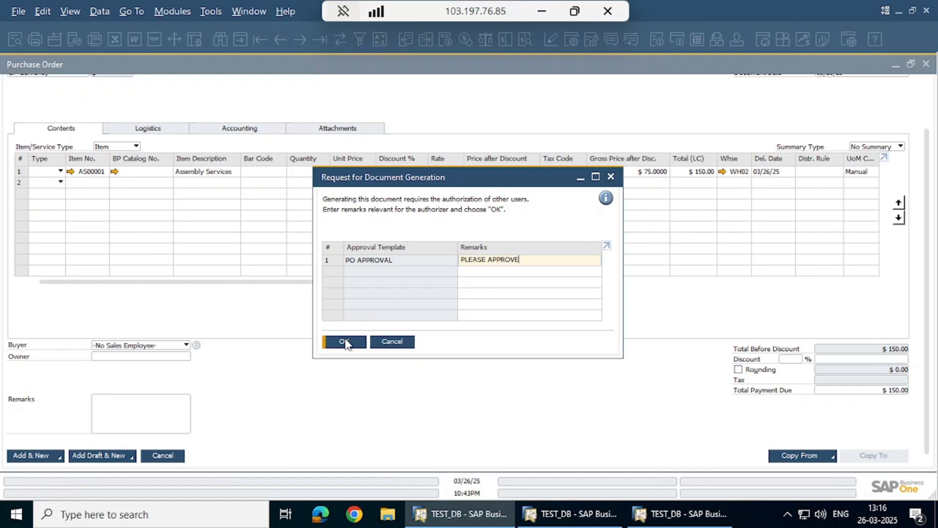
left_click(342, 341)
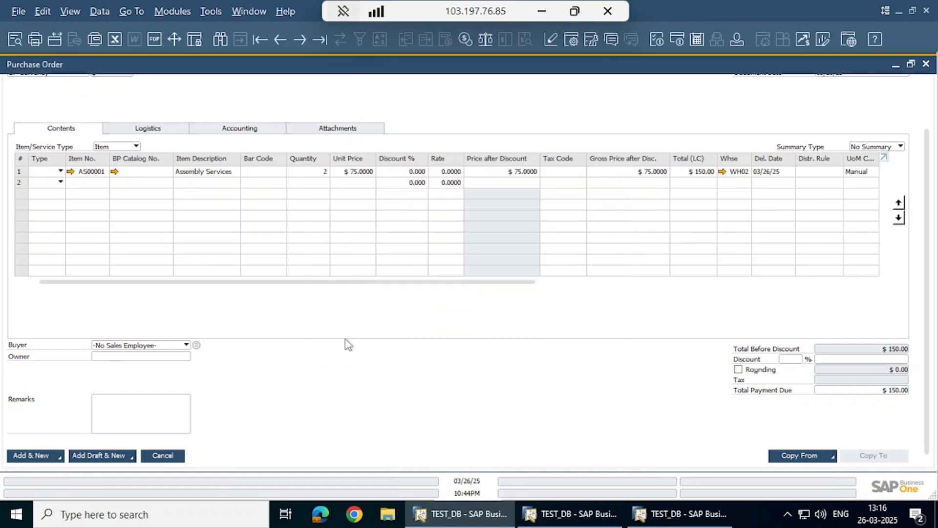
left_click(97, 455)
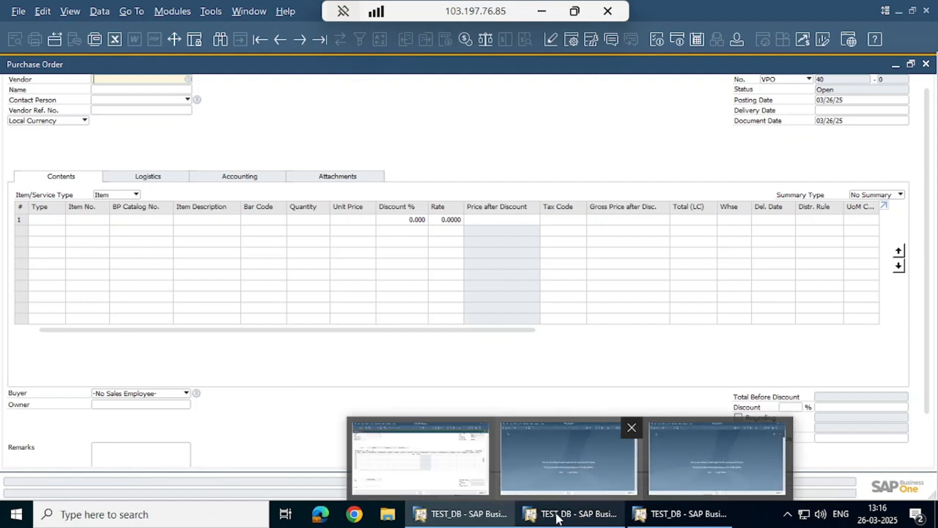
In the approver's session, review purchase order draft 40 from the Messages/Alerts approval request.
left_click(569, 513)
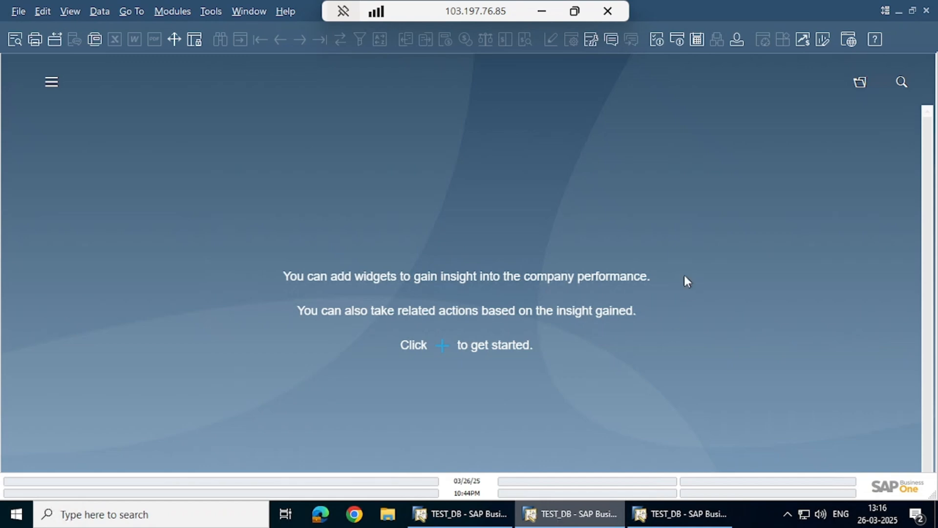
mouse_move(660, 47)
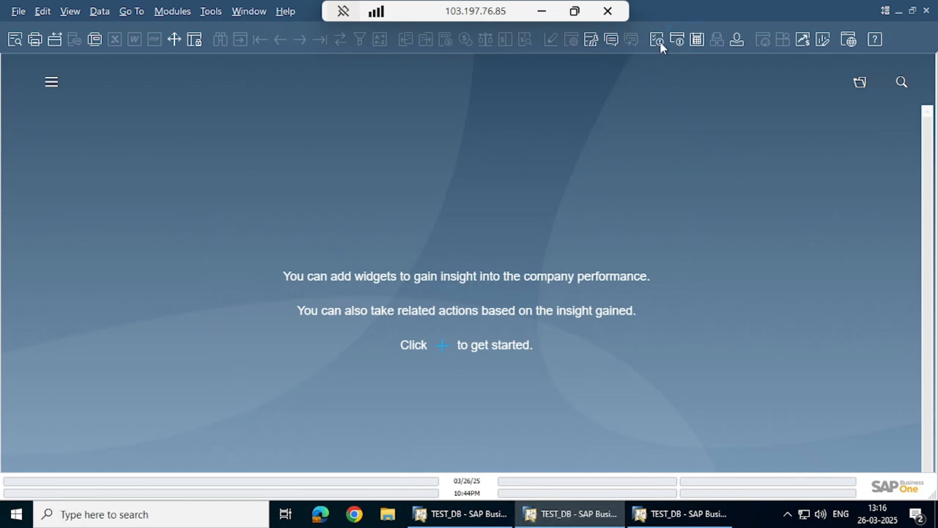
left_click(676, 39)
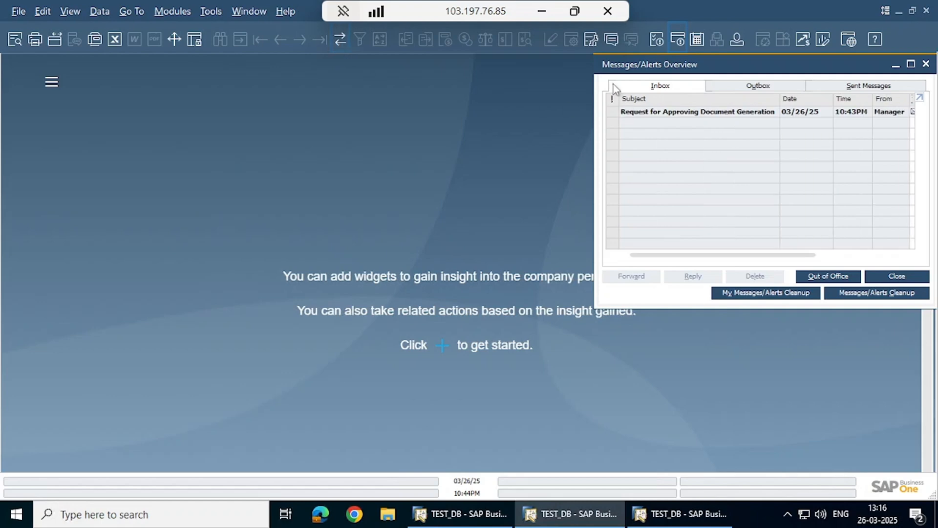
left_click_drag(647, 64, 334, 93)
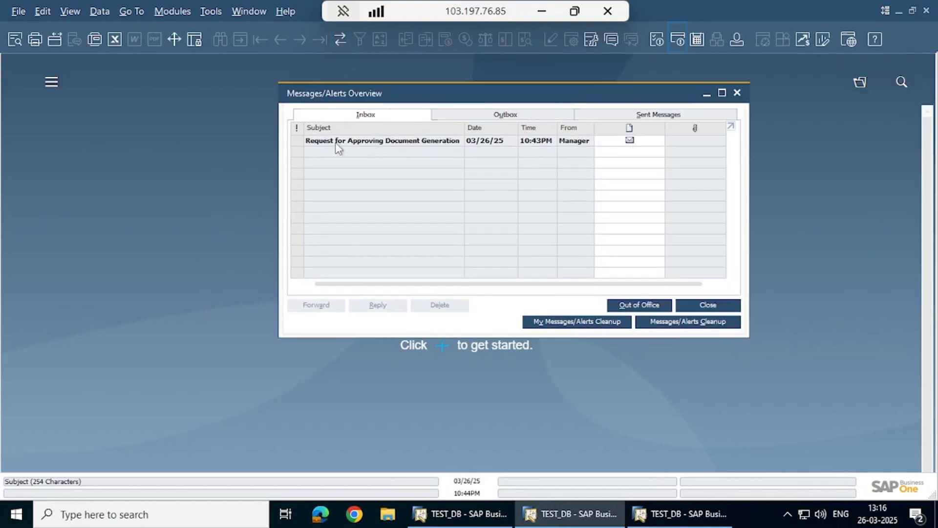
left_click(383, 140)
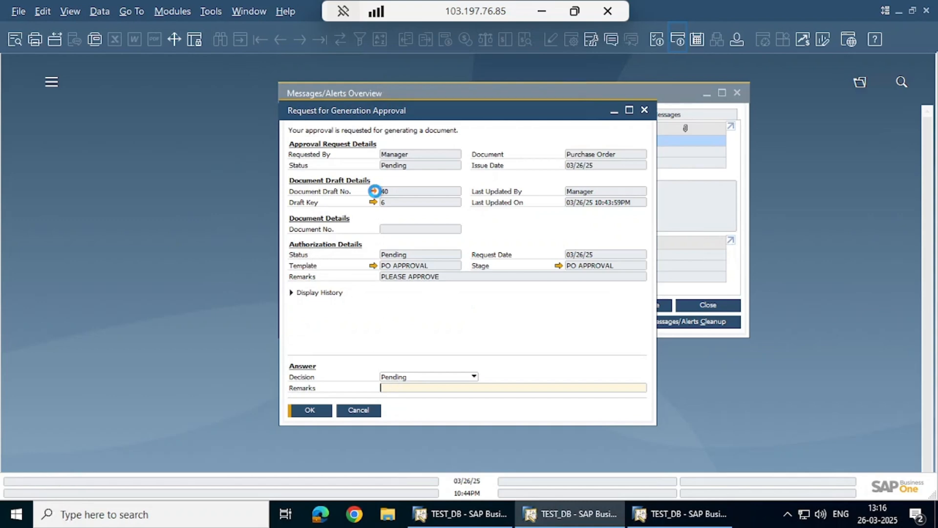
left_click(374, 190)
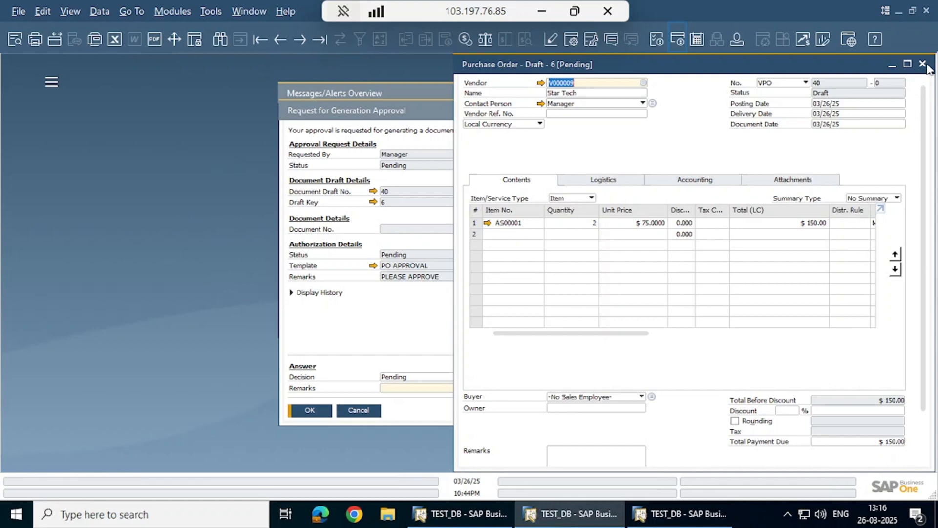
left_click(473, 377)
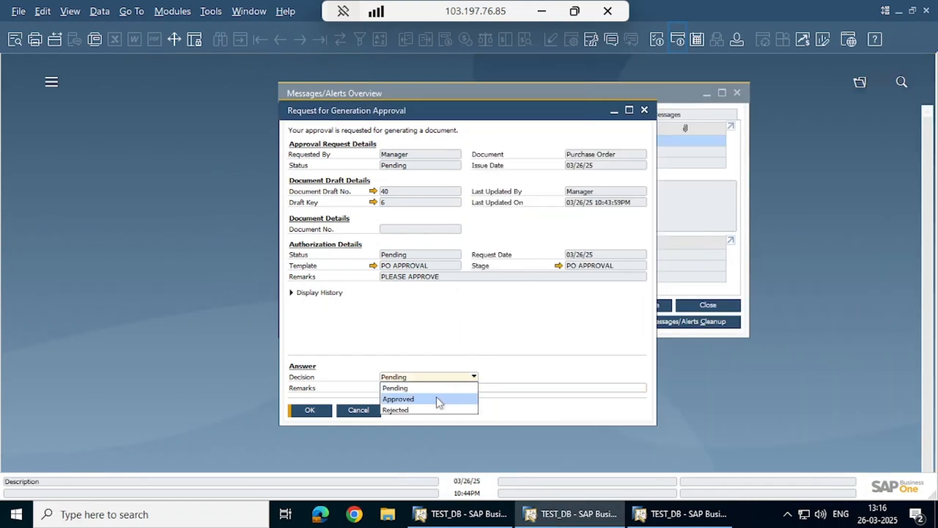
Set the decision to Approved, update it and close the messages overview.
left_click(399, 398)
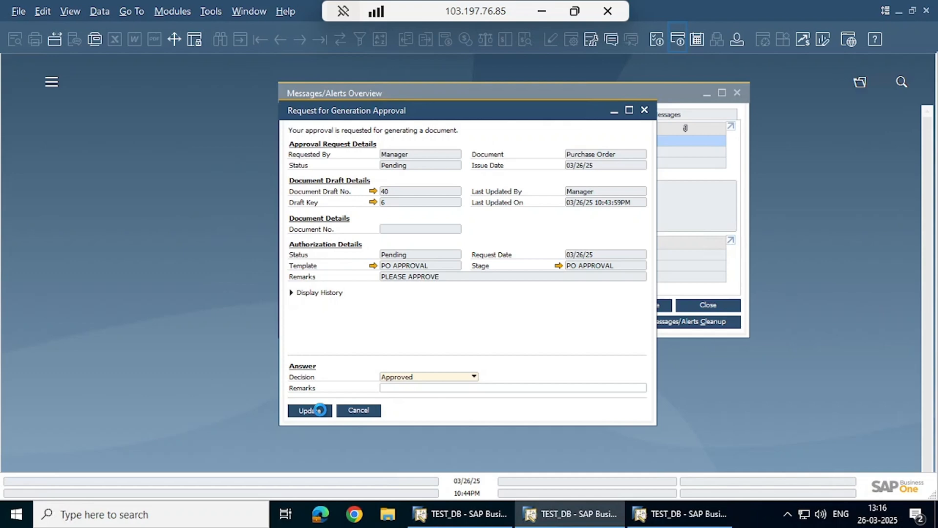
left_click(310, 410)
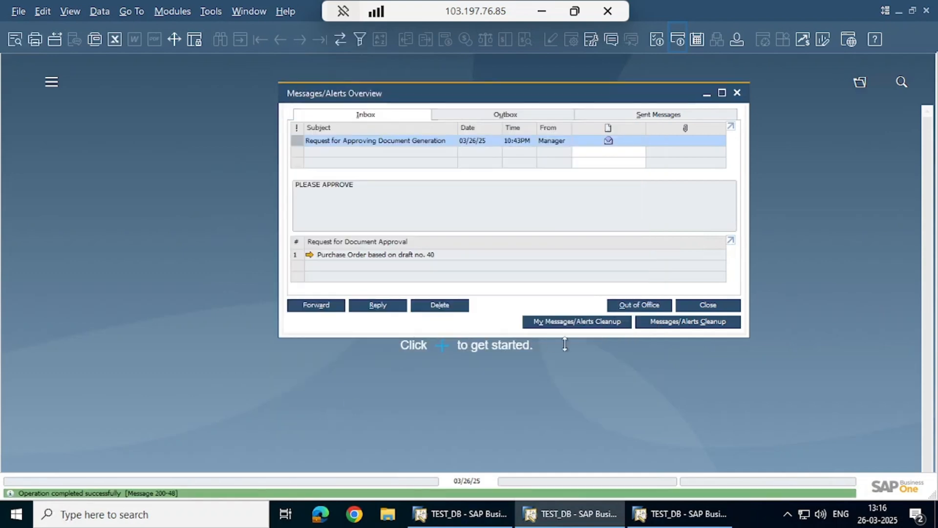
left_click(707, 305)
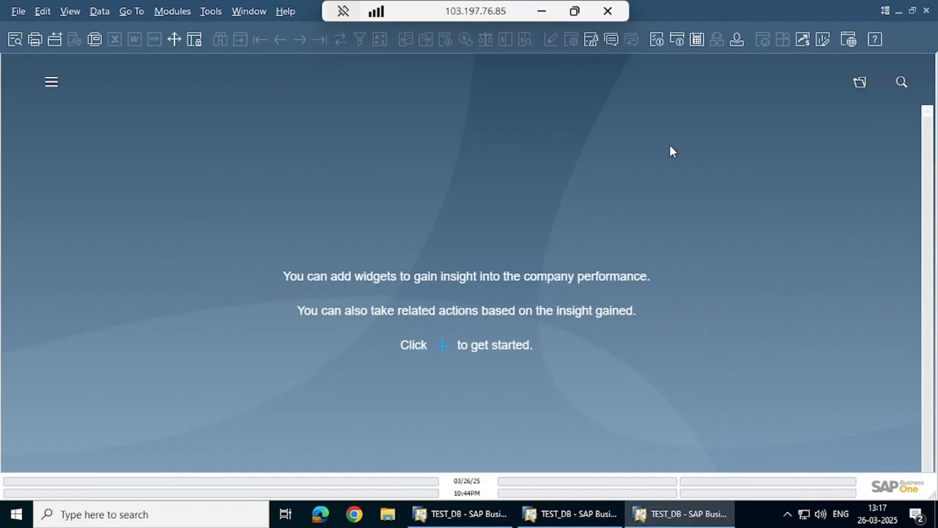
As the second approver, approve draft 40's request and switch back to the requester's session.
left_click(655, 39)
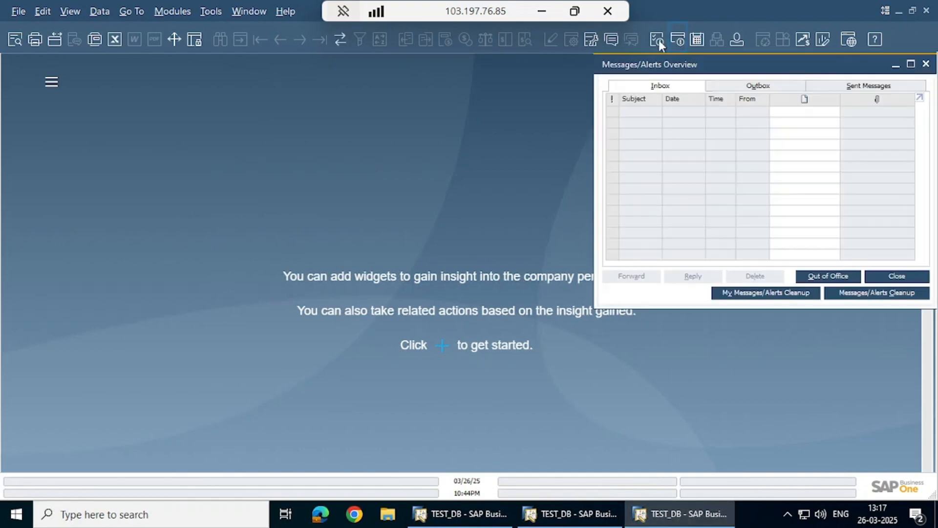
left_click(657, 40)
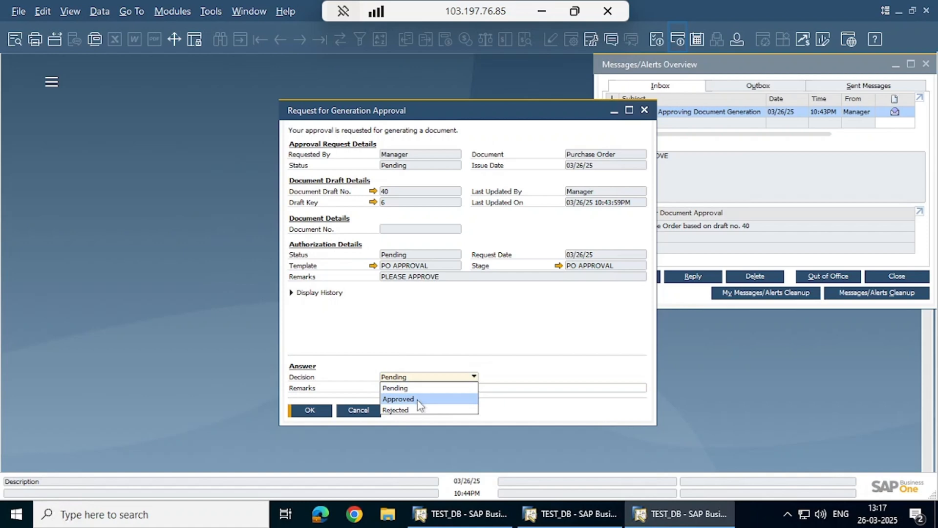
left_click(398, 398)
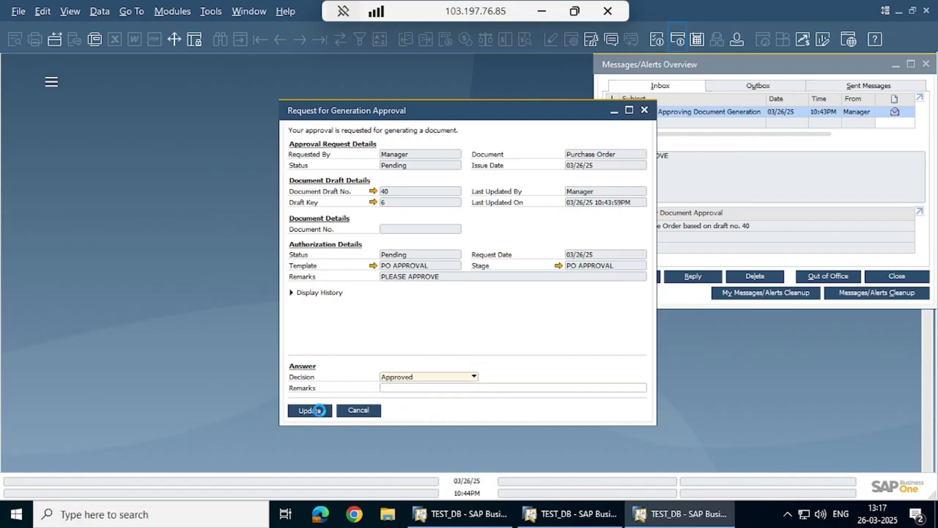
left_click(310, 409)
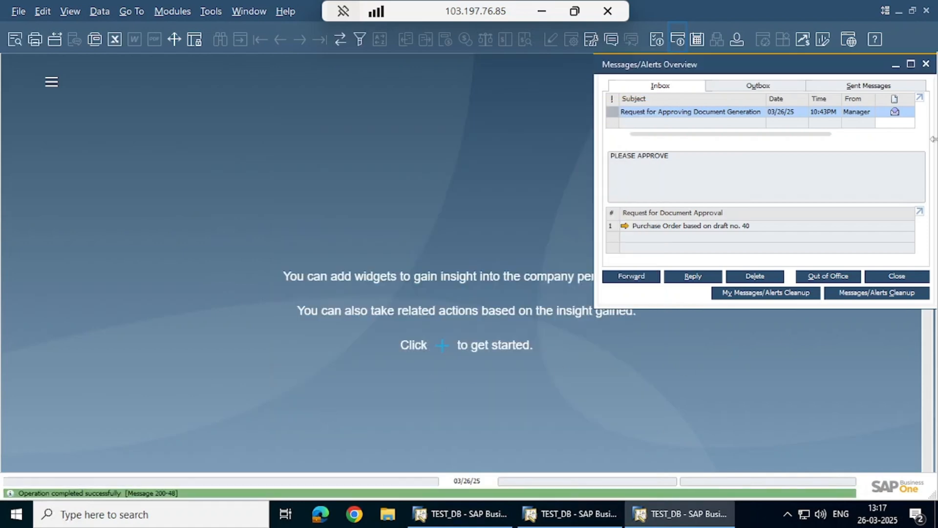
left_click(896, 275)
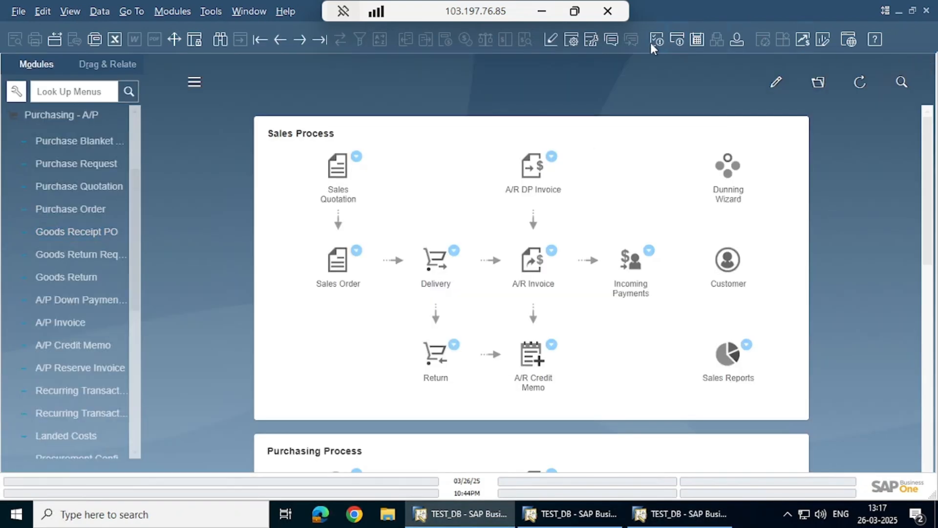
From the 'Document generation approved' message, open draft 40 and review its Approval Status Report.
left_click(676, 39)
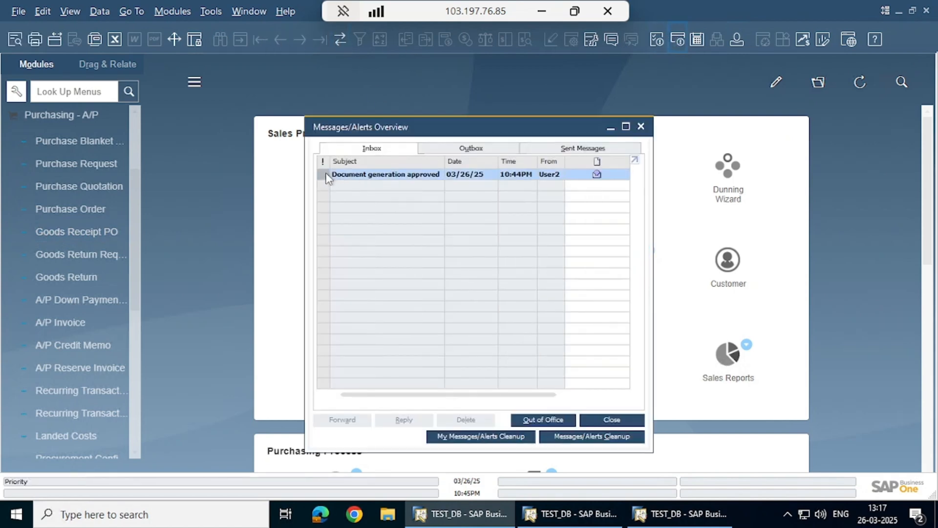
left_click(386, 174)
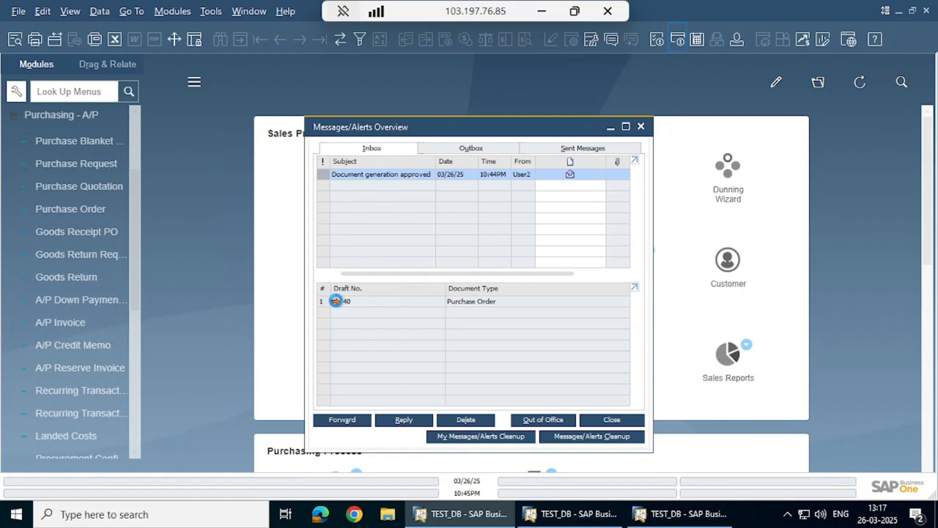
left_click(335, 301)
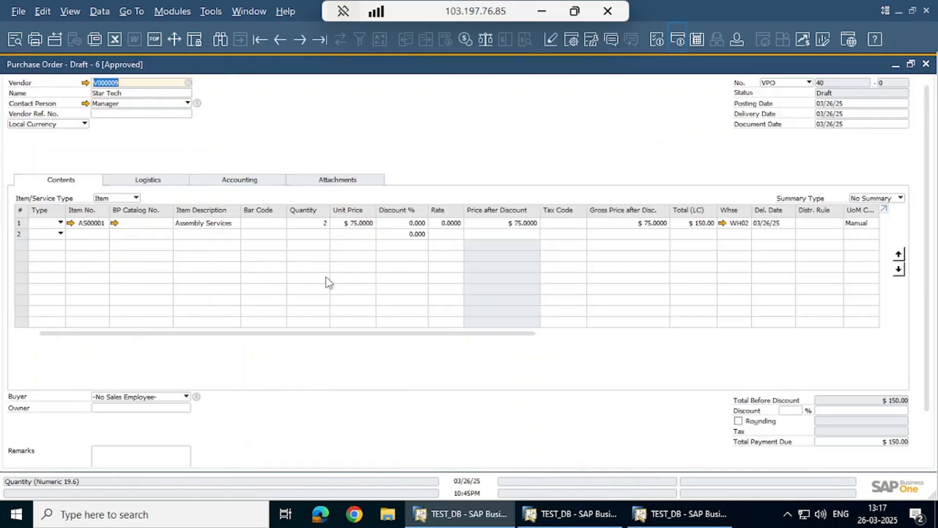
right_click(328, 281)
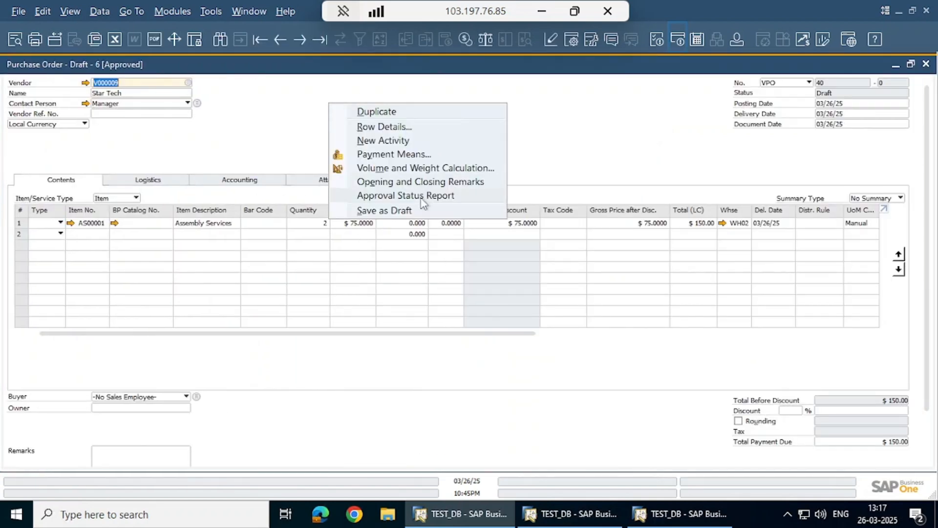
left_click(404, 195)
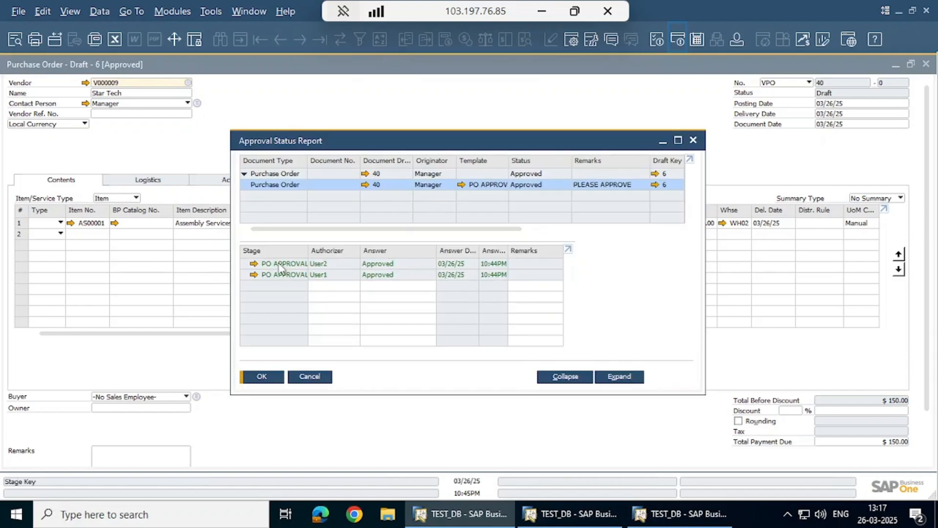
left_click(70, 11)
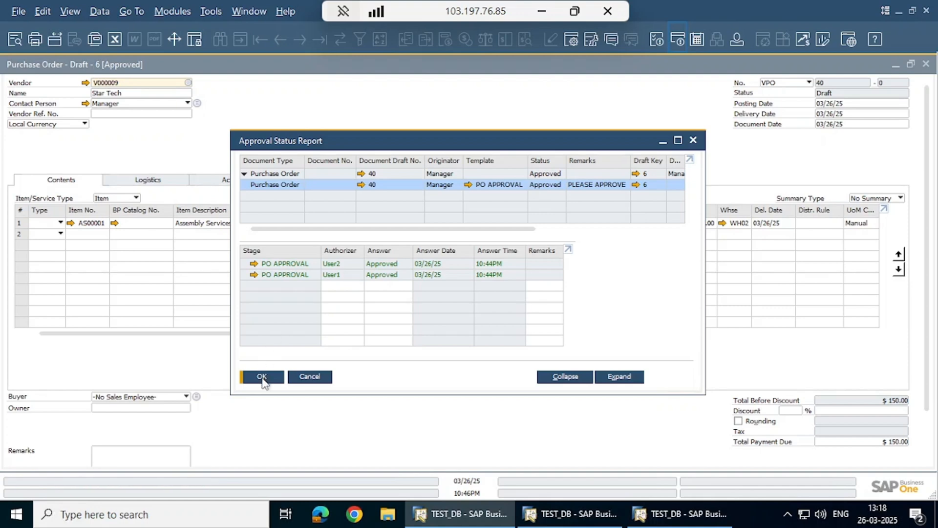
left_click(261, 375)
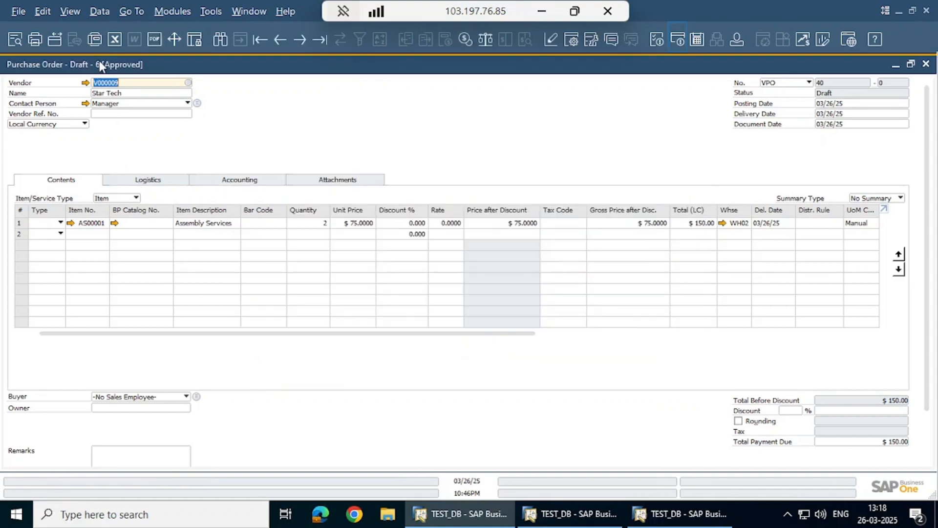
Add the approved draft as purchase order 40 for Star Tech ($150.00) and return to view it.
scroll("down", 3)
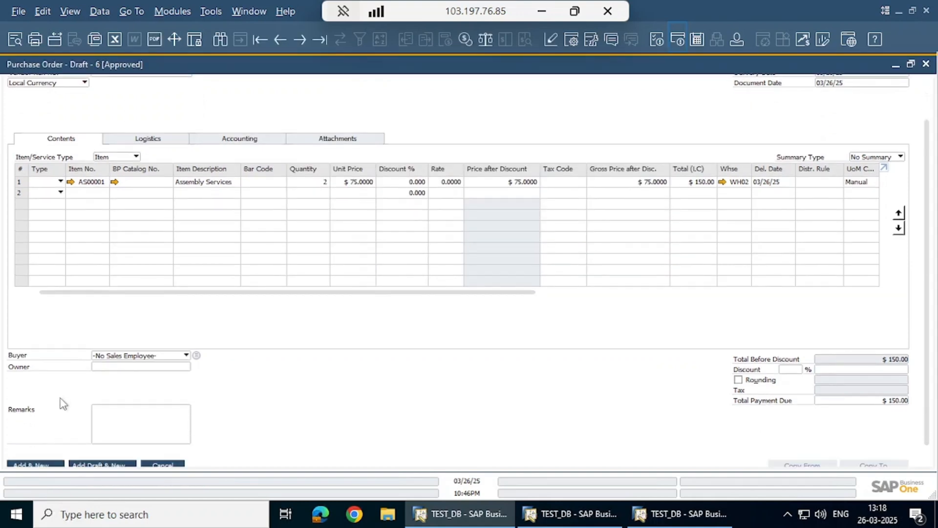
left_click(30, 452)
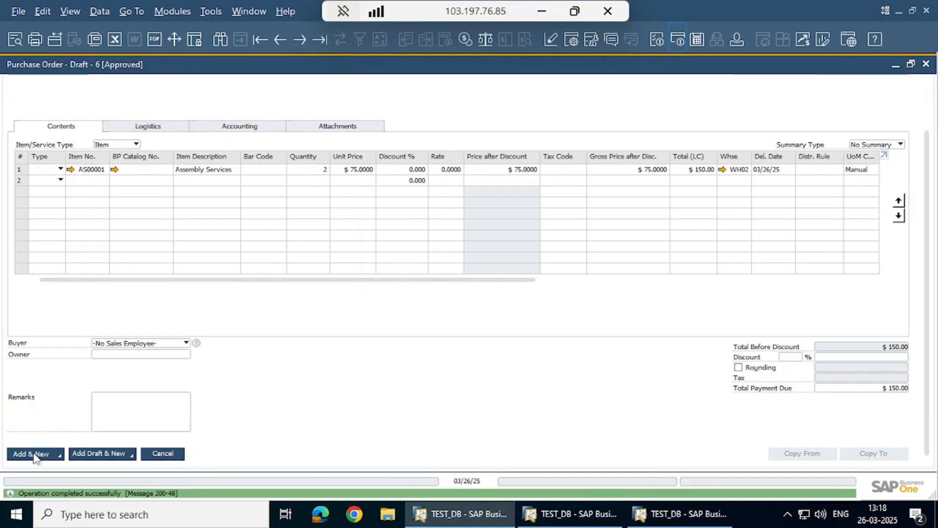
left_click(31, 452)
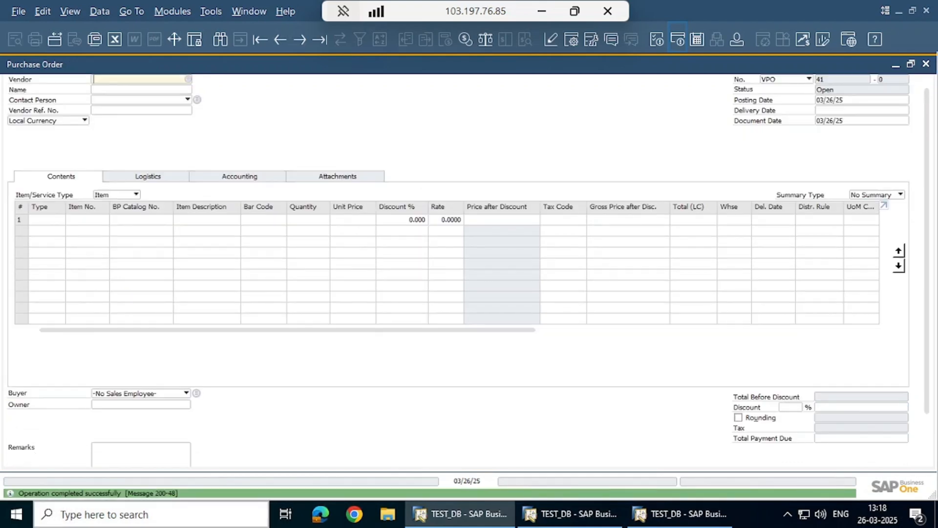
mouse_move(279, 39)
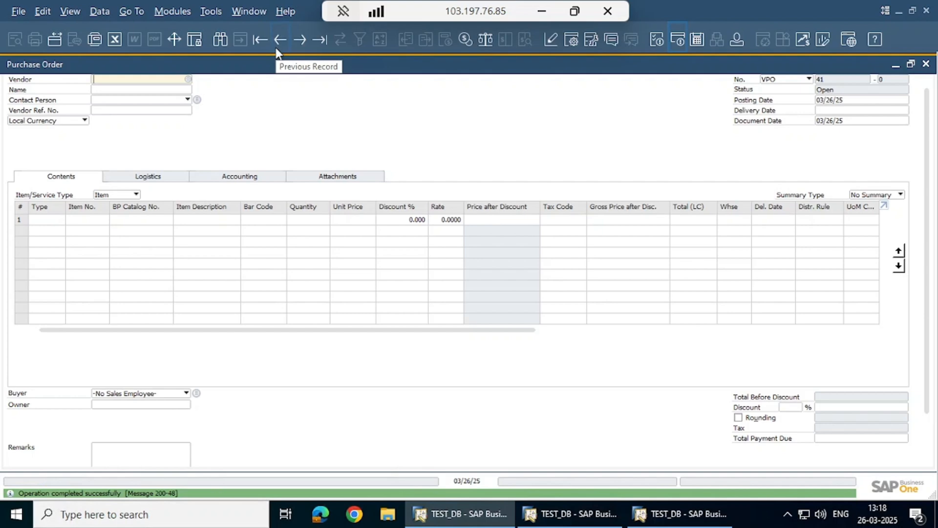
left_click(279, 39)
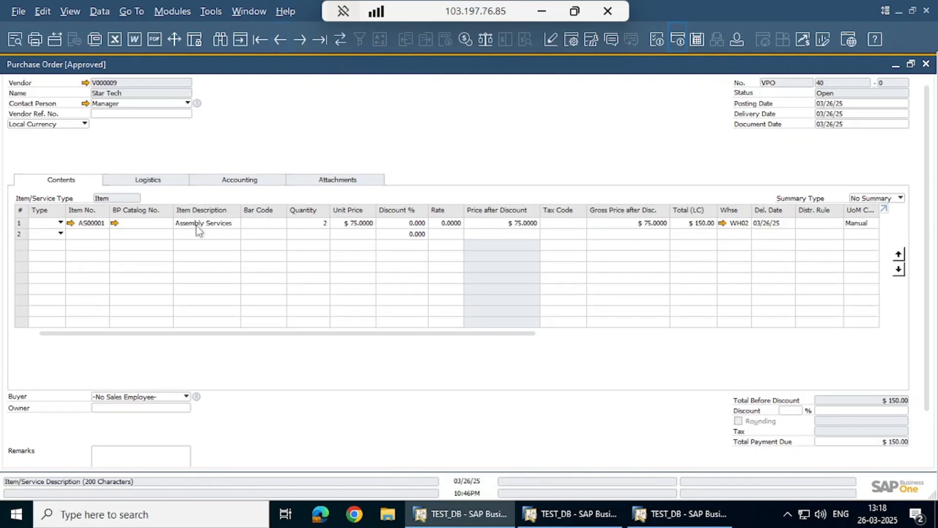